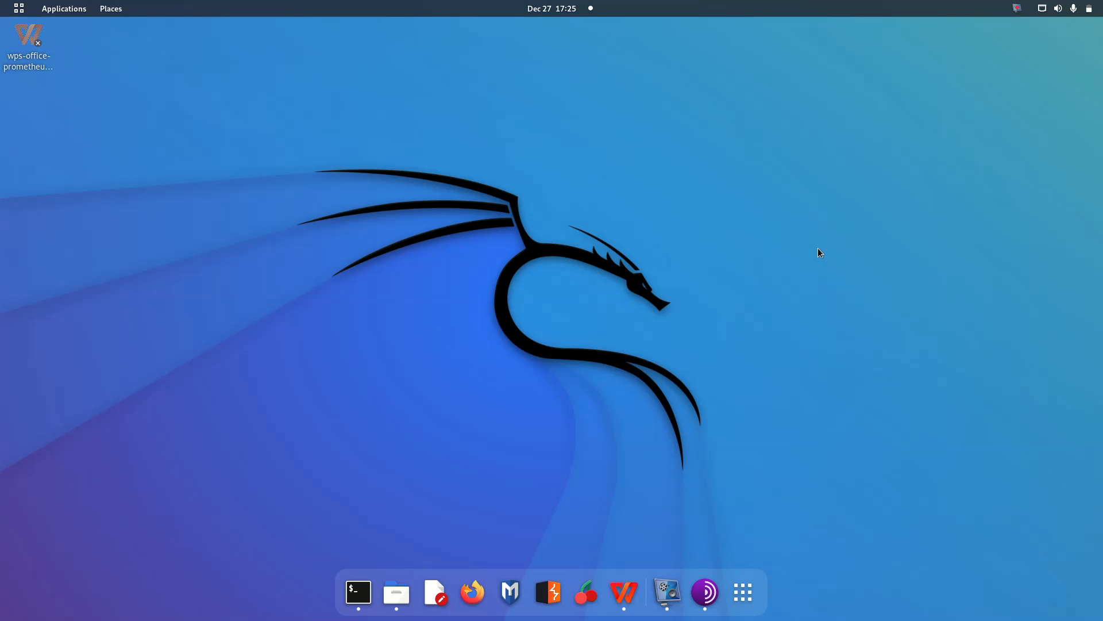
pyautogui.moveTo(709, 318)
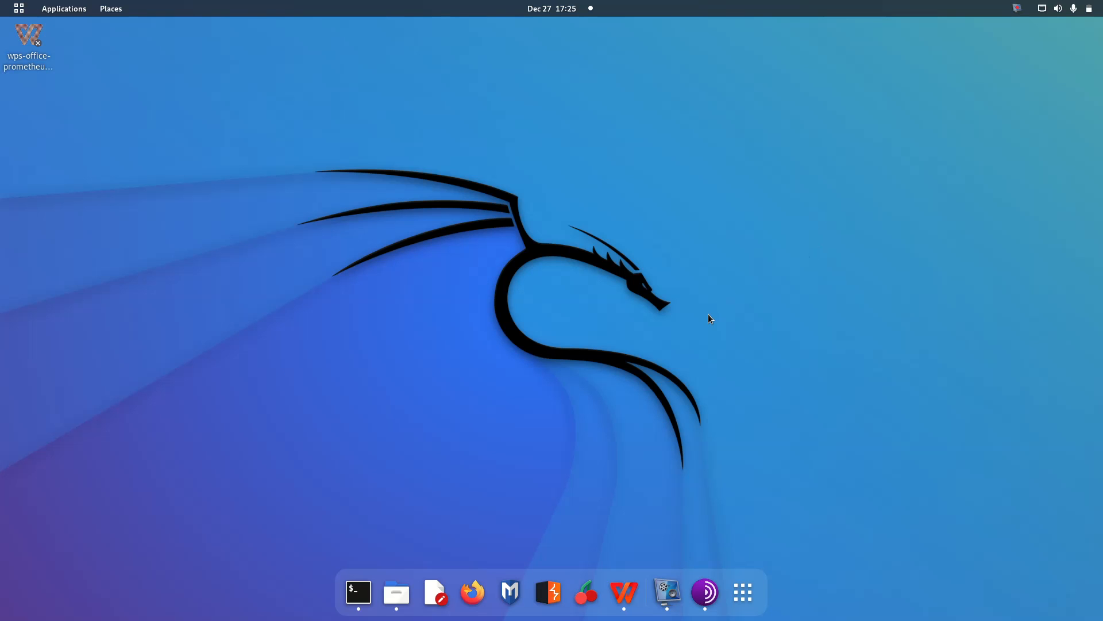
# - Open Firefox, search the web for MOSINT, then load hunter.io in a new tab
pyautogui.click(473, 591)
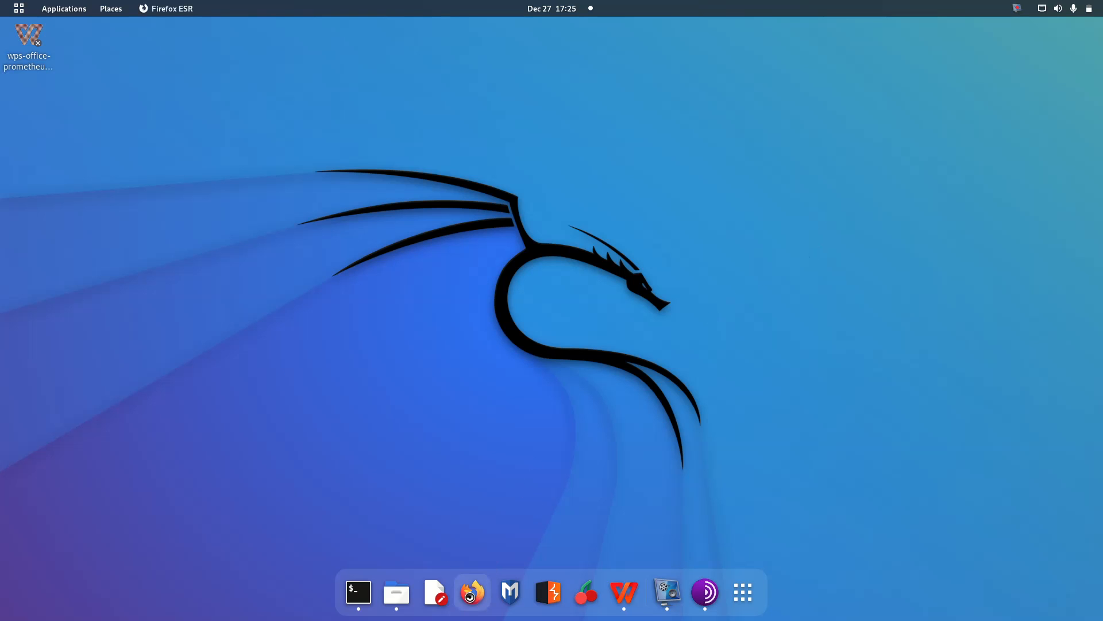
pyautogui.click(473, 592)
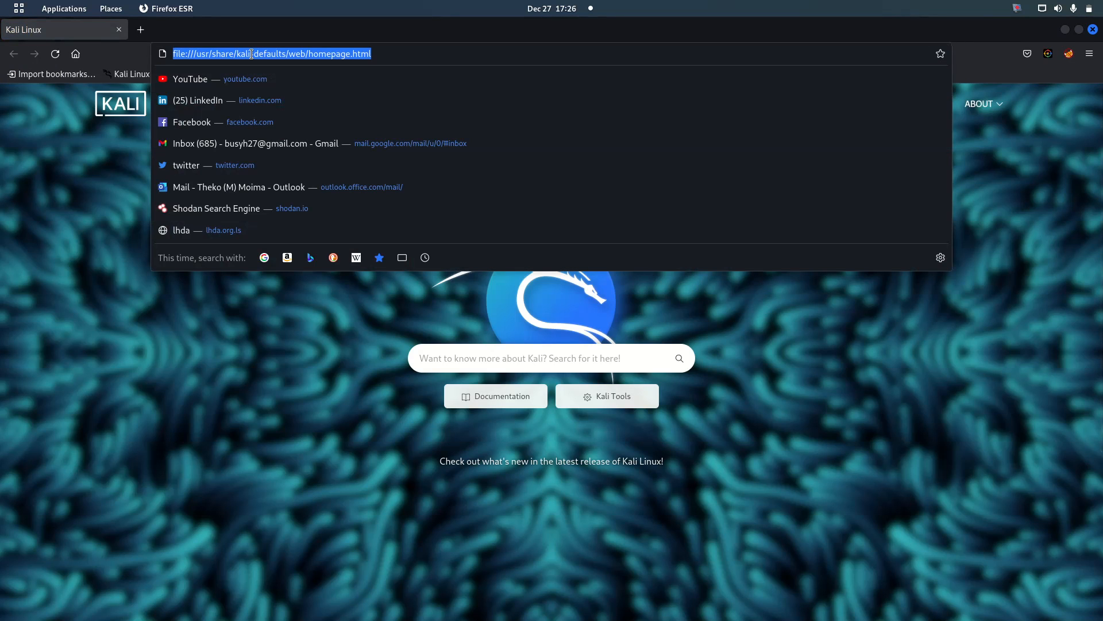
pyautogui.write('MOSINT')
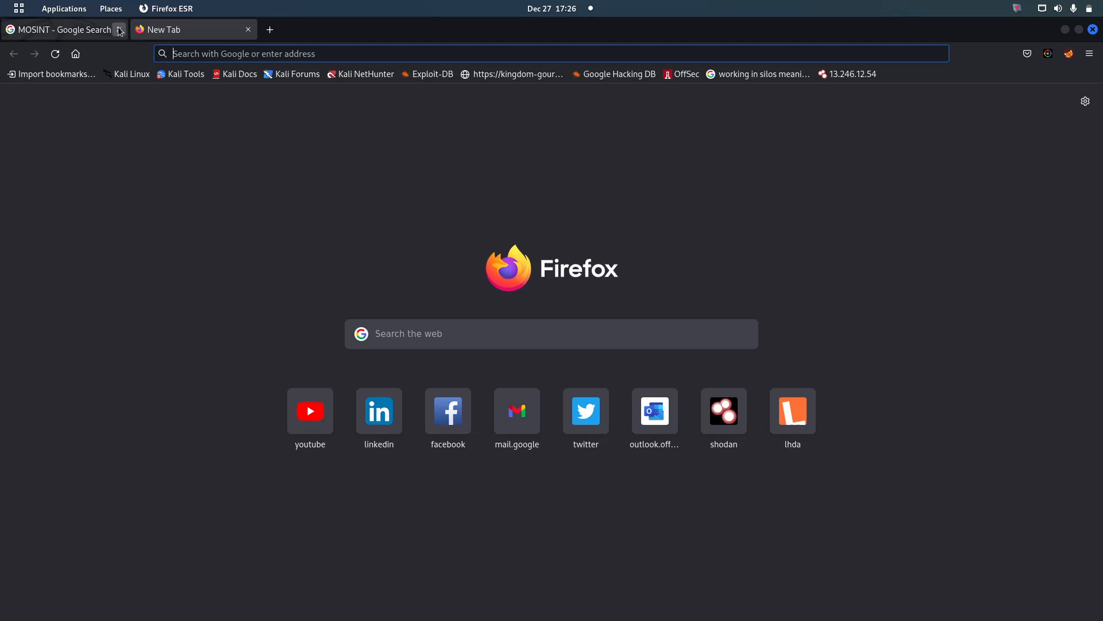
pyautogui.write('hunter.io/search')
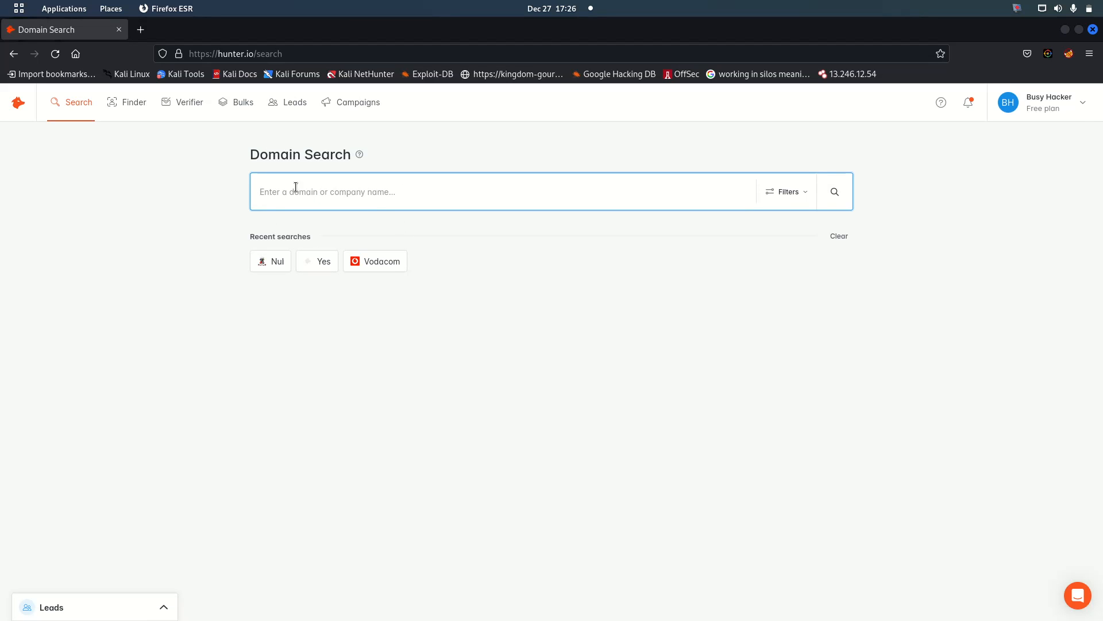
pyautogui.moveTo(376, 223)
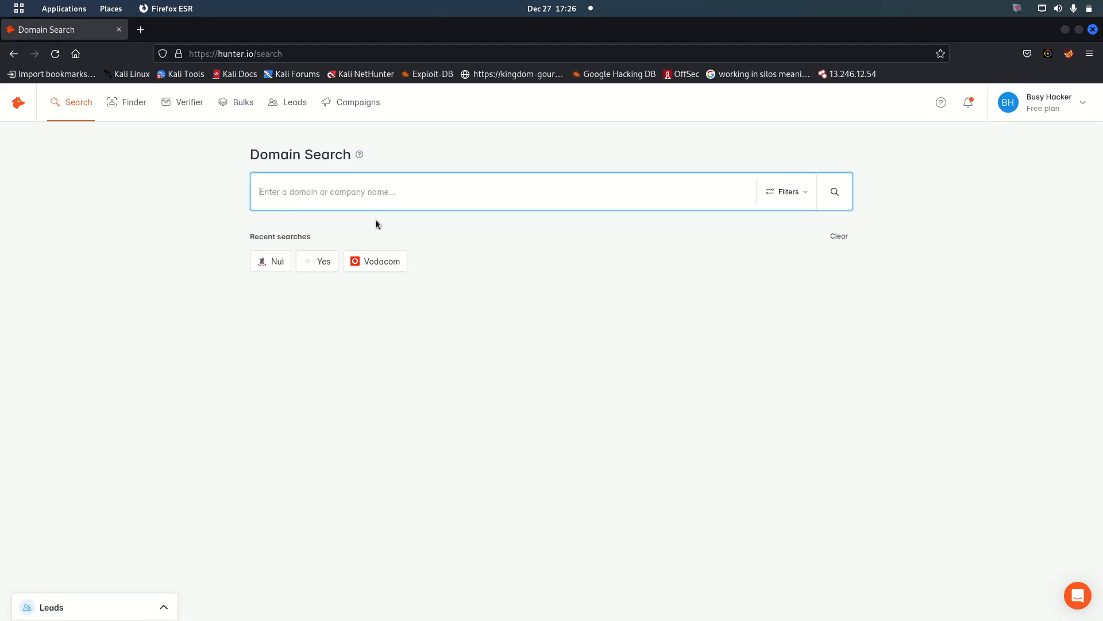
pyautogui.moveTo(385, 217)
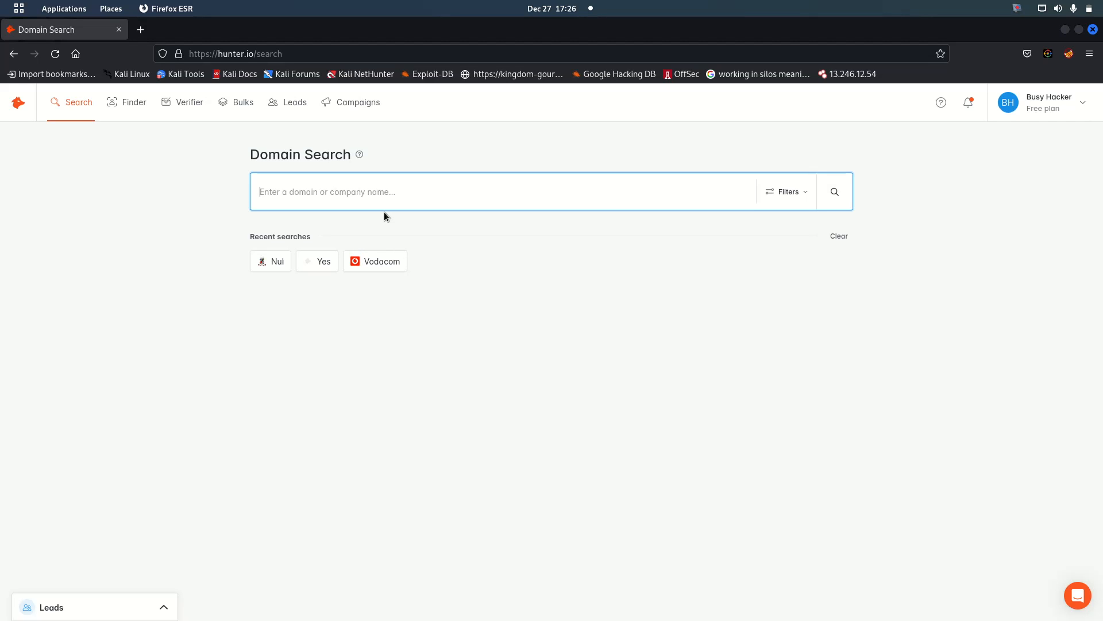
pyautogui.moveTo(339, 224)
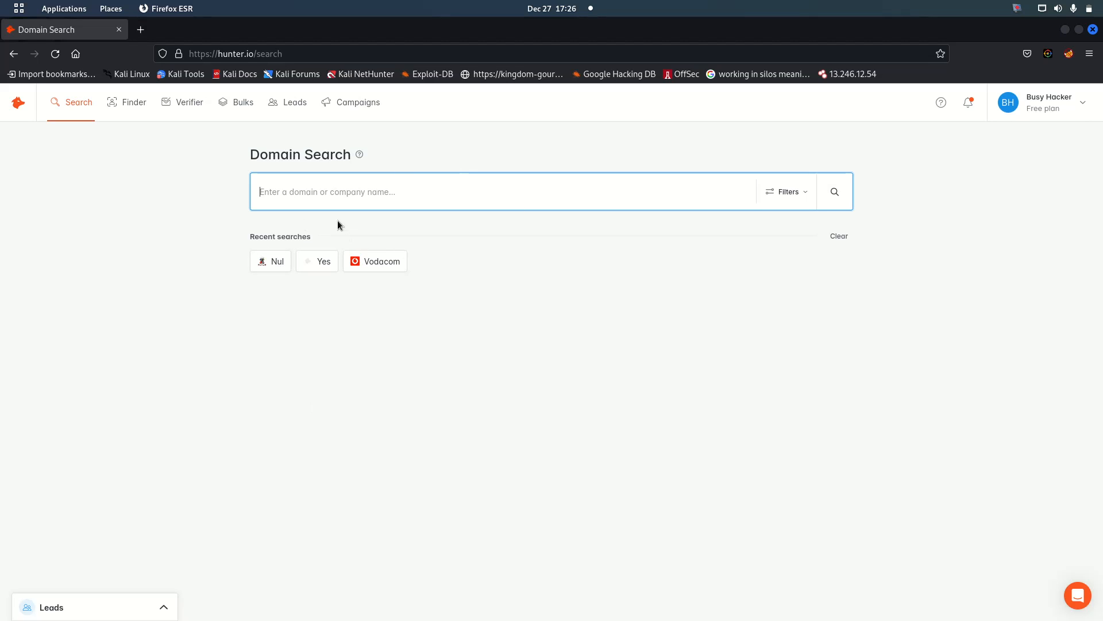
pyautogui.moveTo(298, 173)
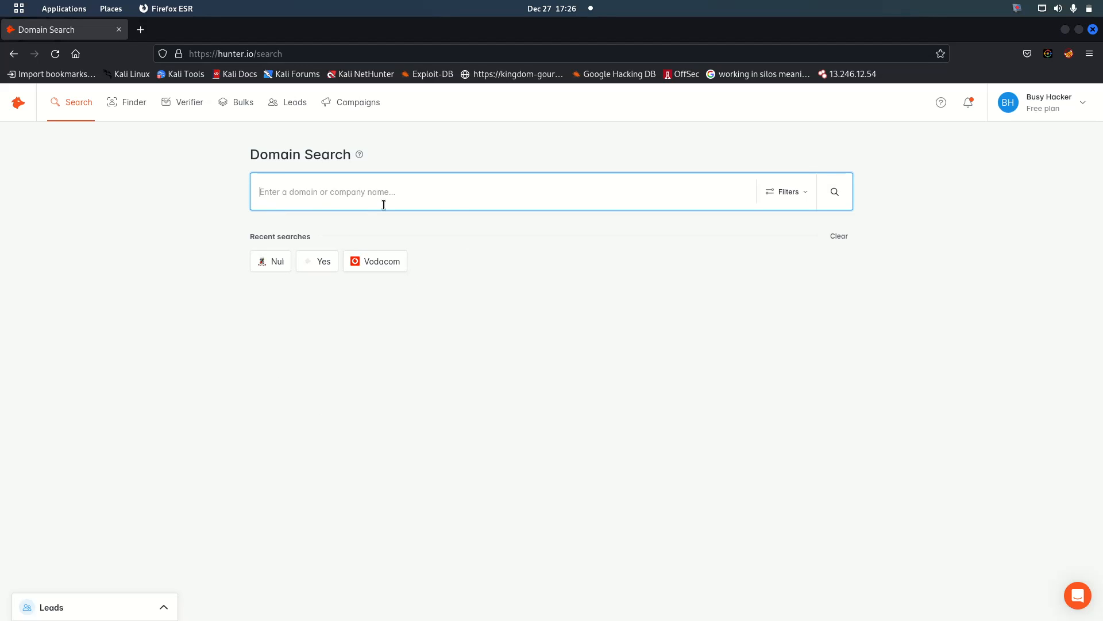
# - Enter microsoft.com as the Hunter.io Domain Search domain
pyautogui.click(834, 191)
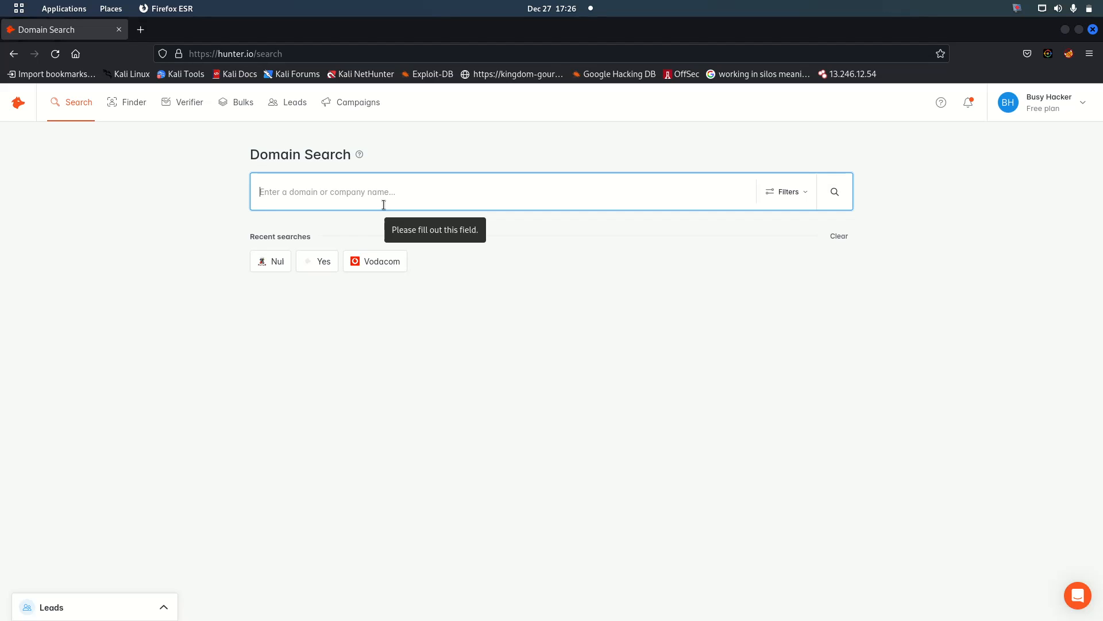
pyautogui.write('microso')
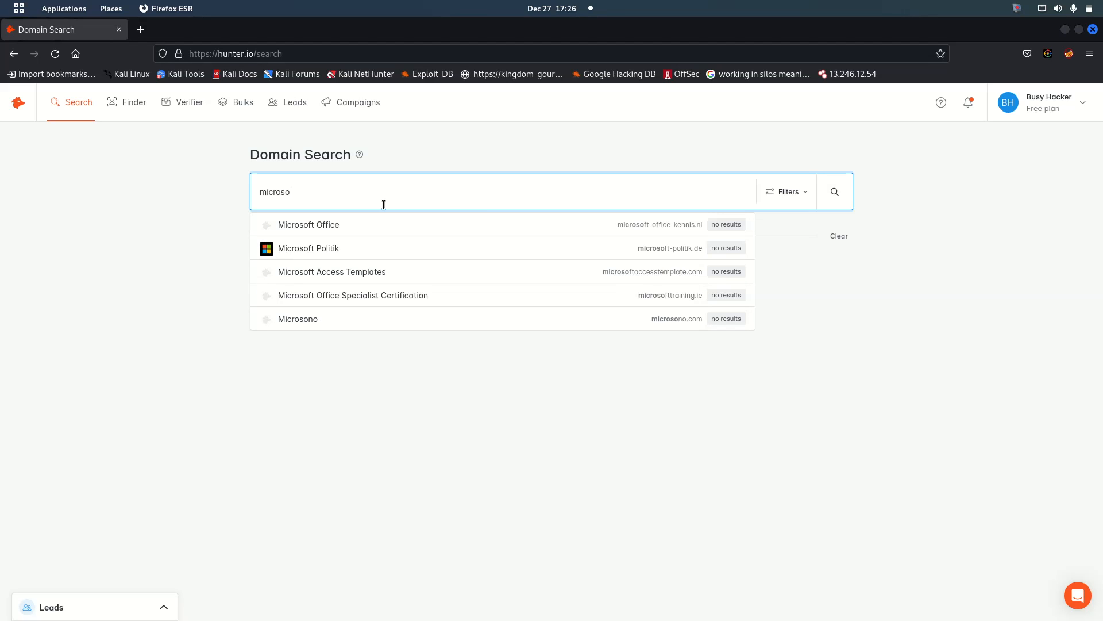
pyautogui.write('ft.com')
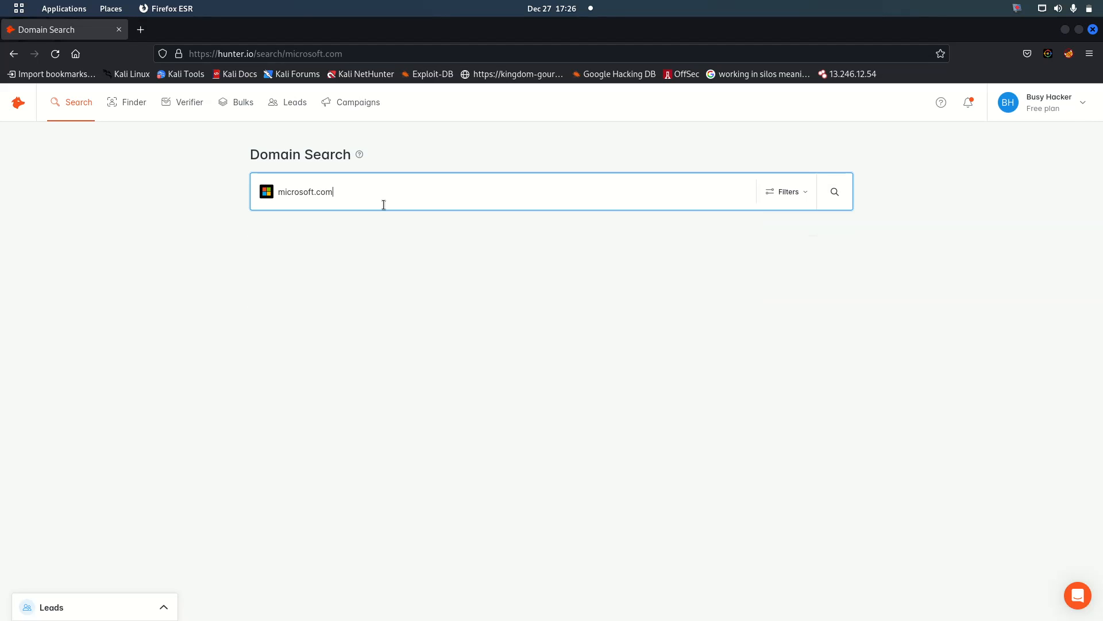
# - Search microsoft.com and scroll through its 36,008 email results and back up
pyautogui.click(834, 192)
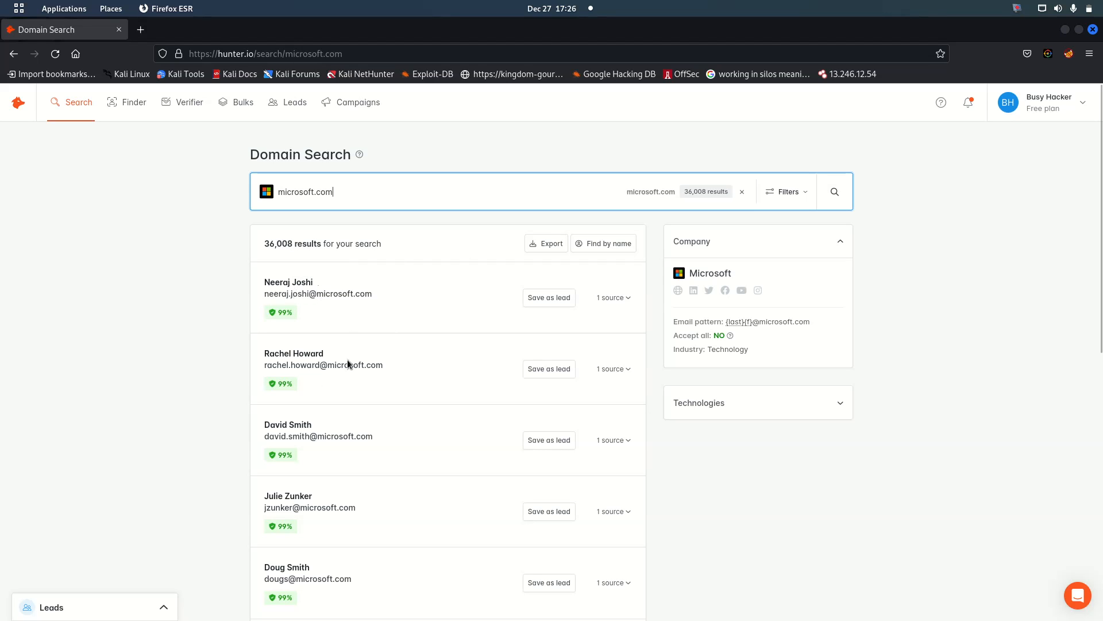
pyautogui.moveTo(433, 378)
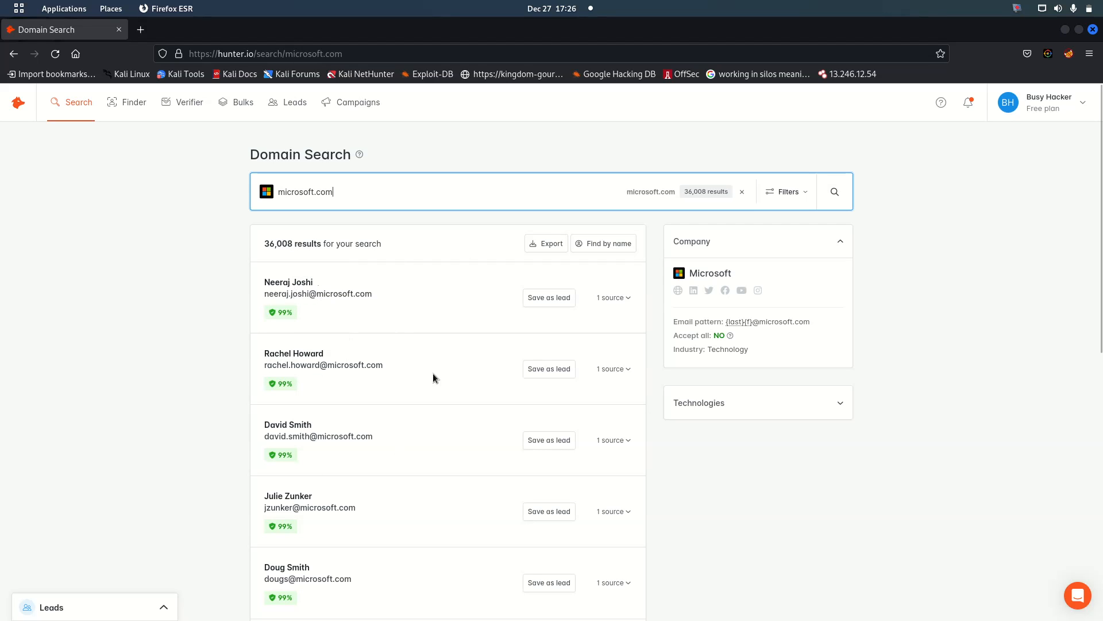
pyautogui.scroll(-3)
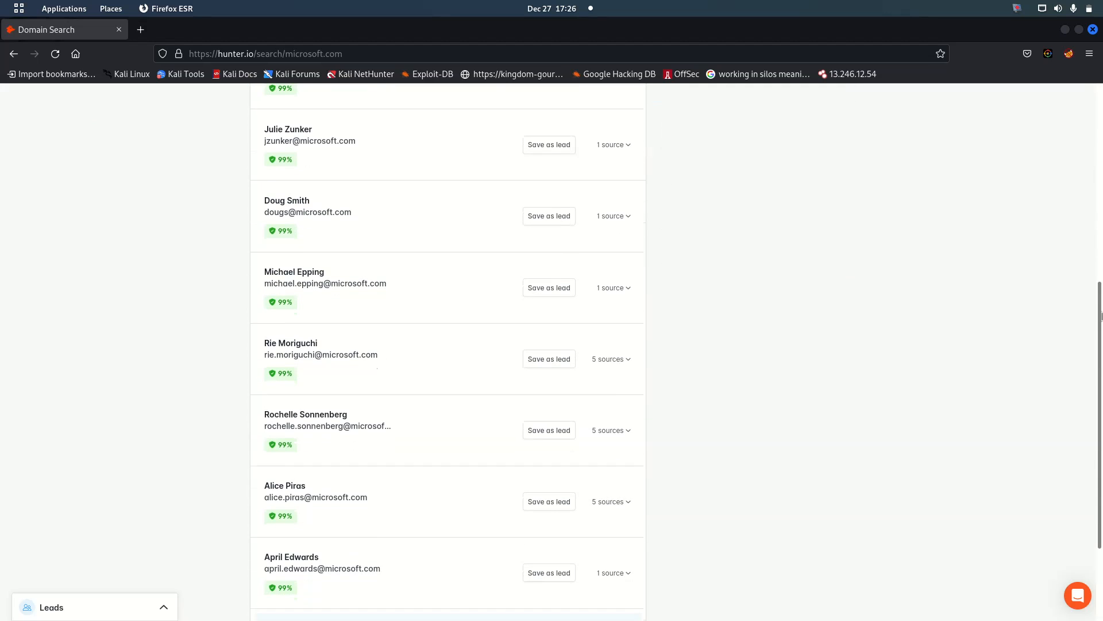
pyautogui.scroll(-3)
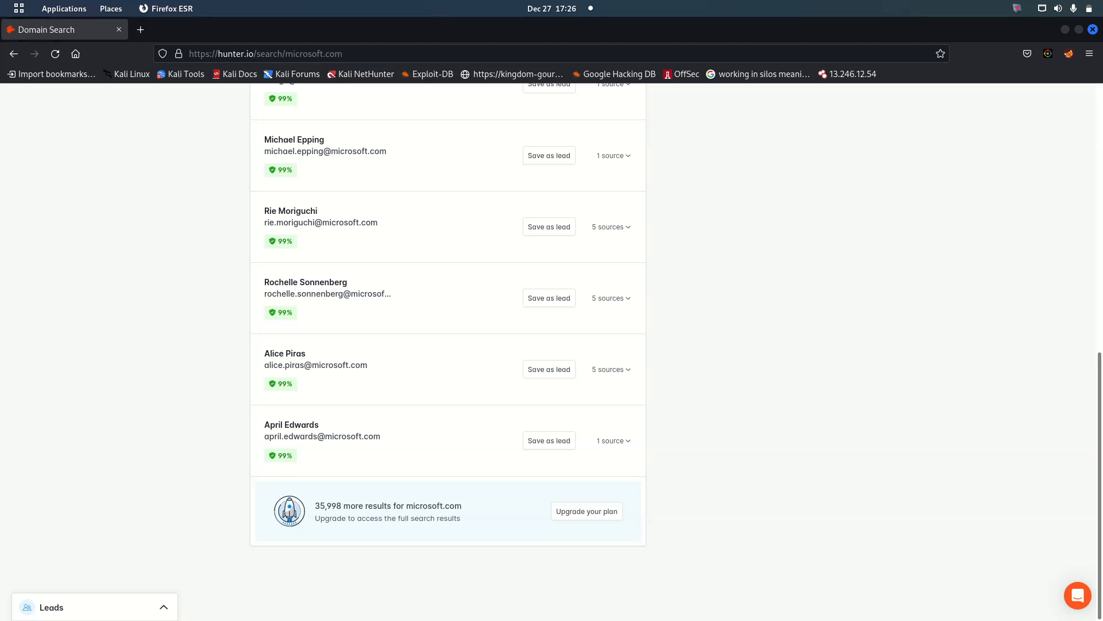
pyautogui.scroll(3)
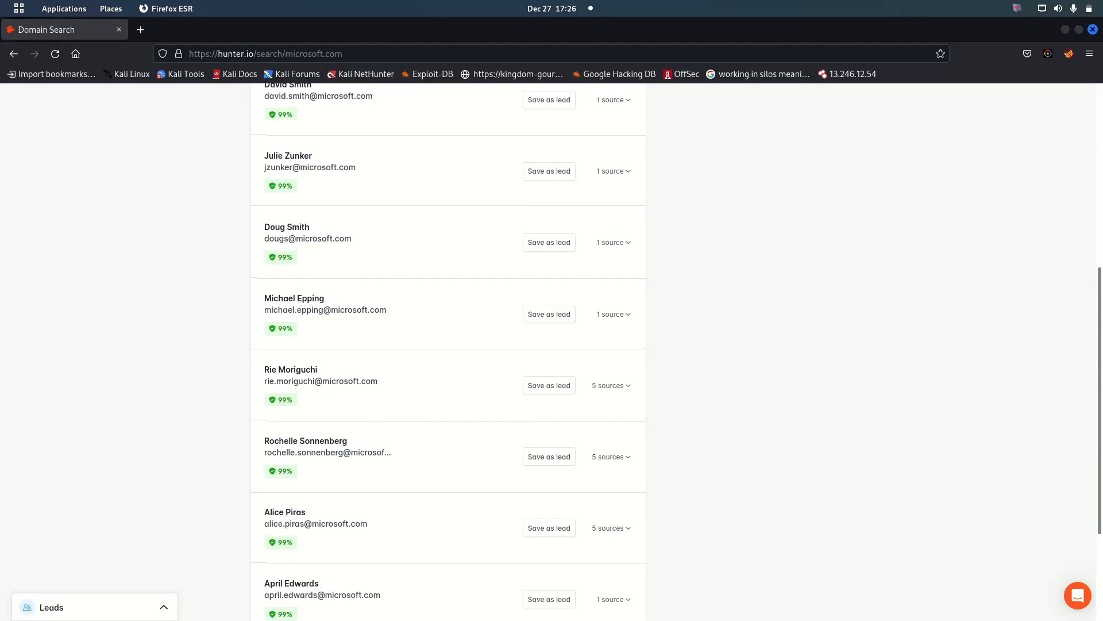
pyautogui.scroll(3)
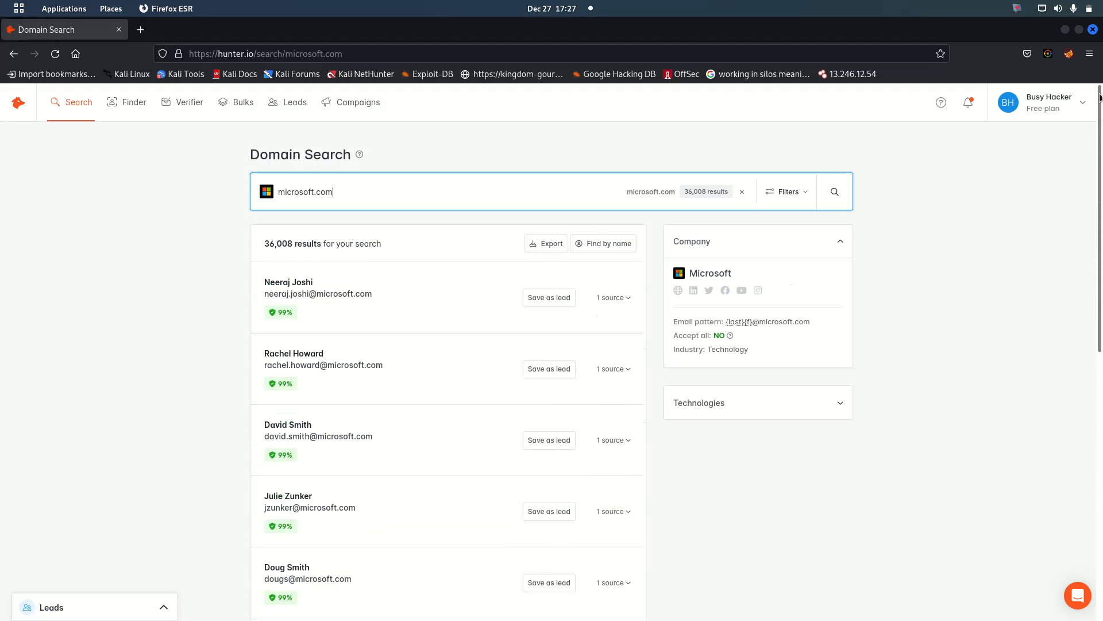
pyautogui.moveTo(456, 324)
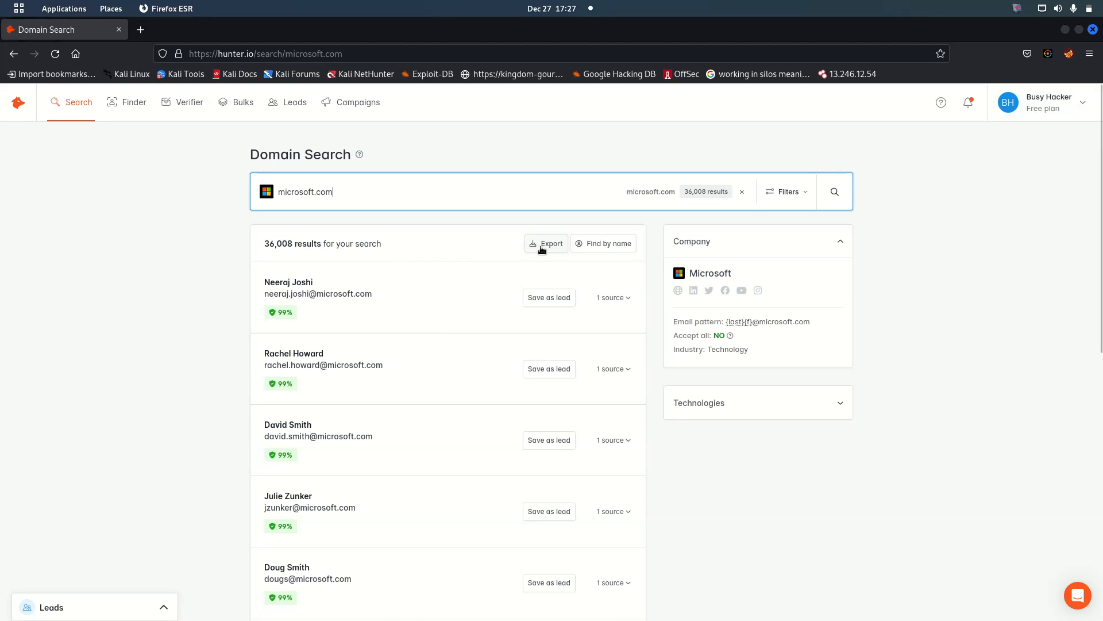
pyautogui.moveTo(660, 403)
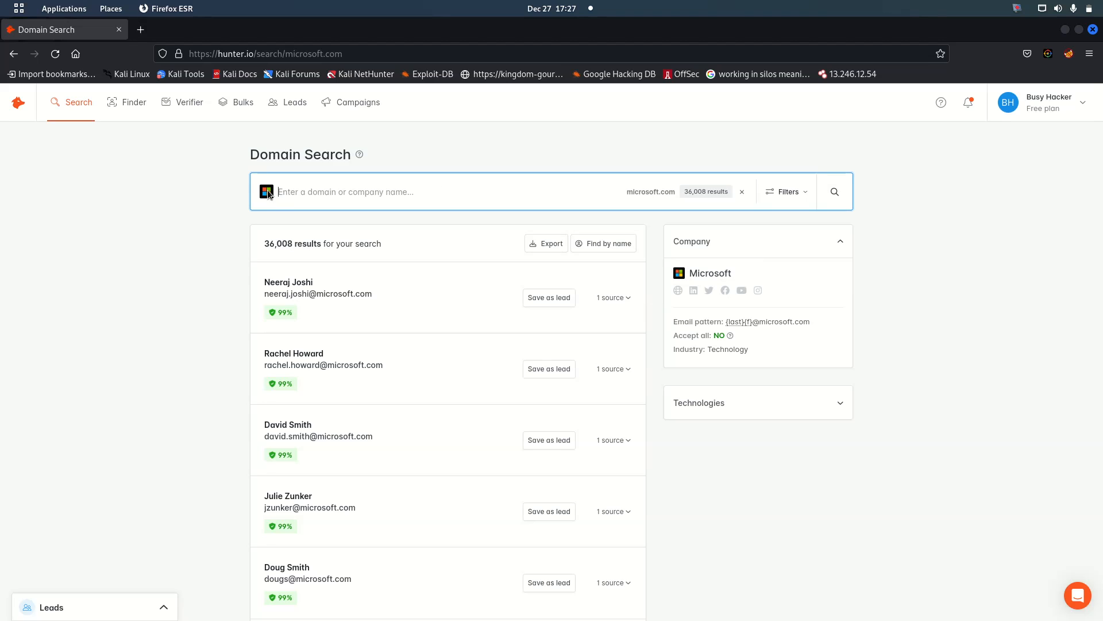
pyautogui.write('vodacom.co.ls')
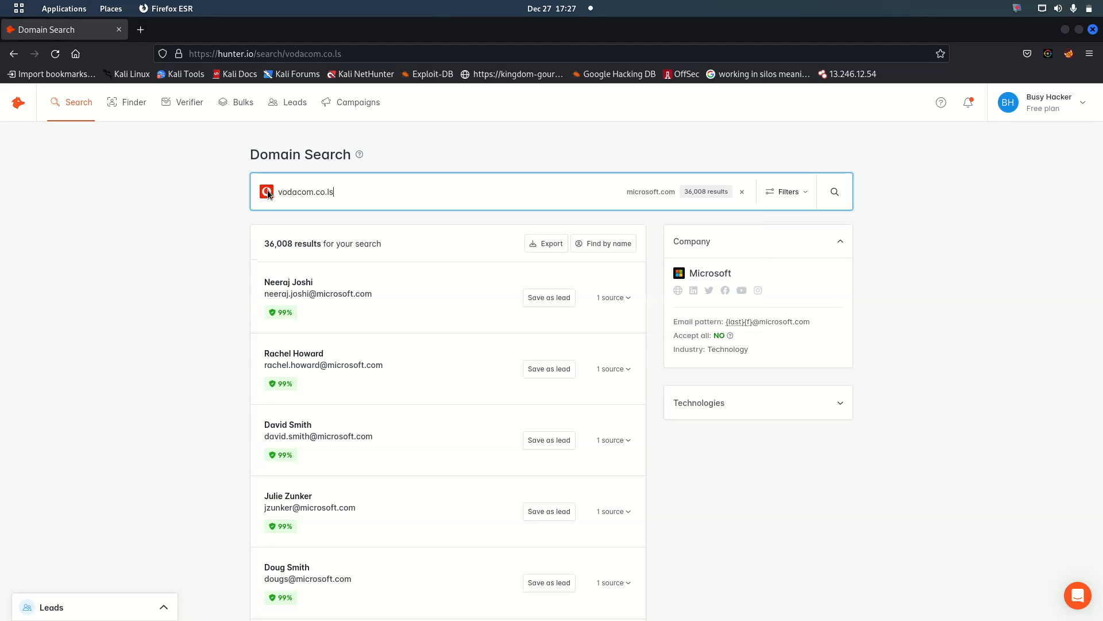
pyautogui.click(833, 192)
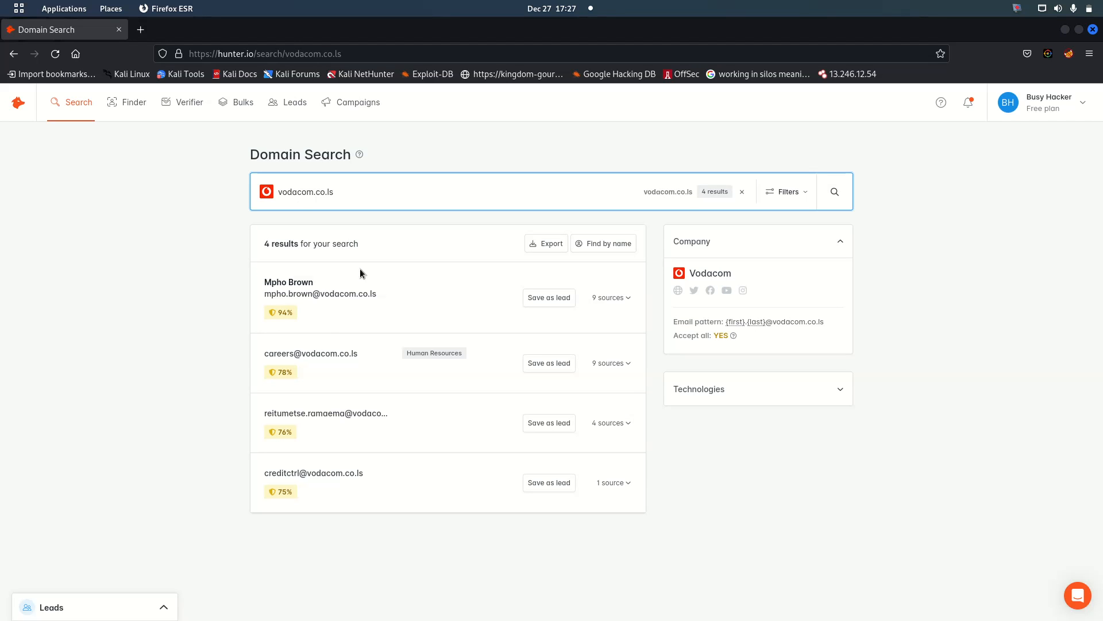
pyautogui.moveTo(401, 361)
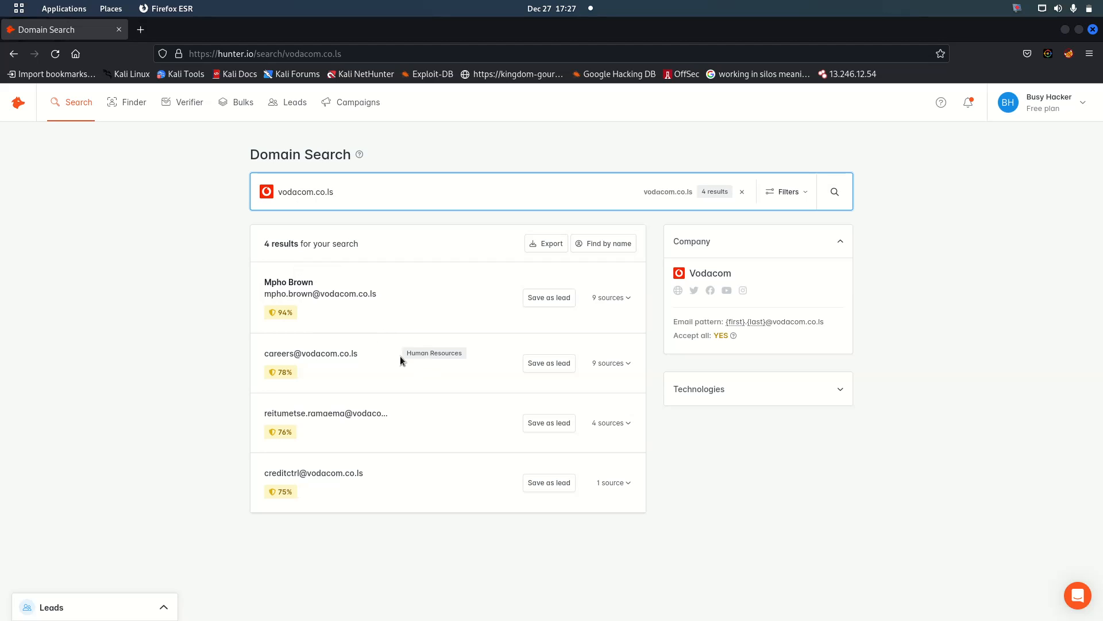
pyautogui.moveTo(358, 358)
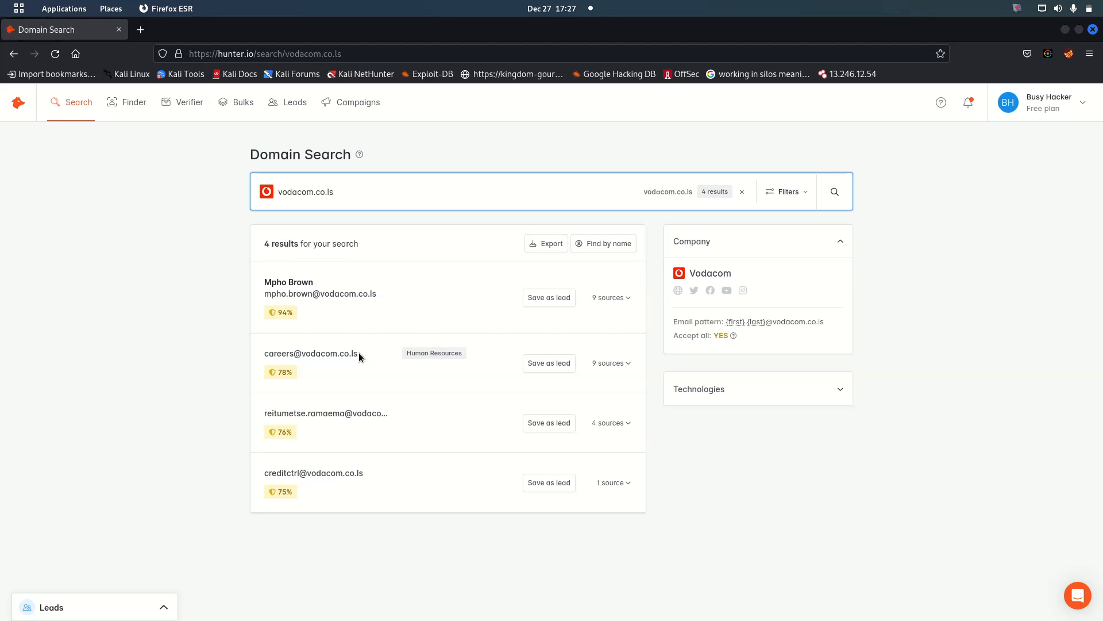
pyautogui.click(312, 353)
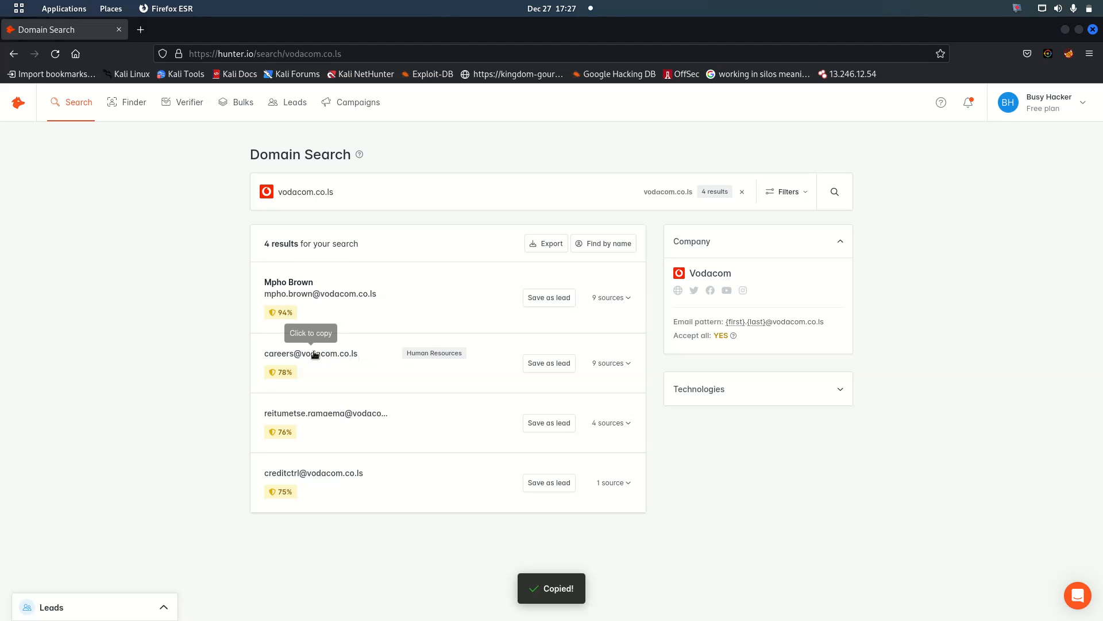
pyautogui.moveTo(406, 514)
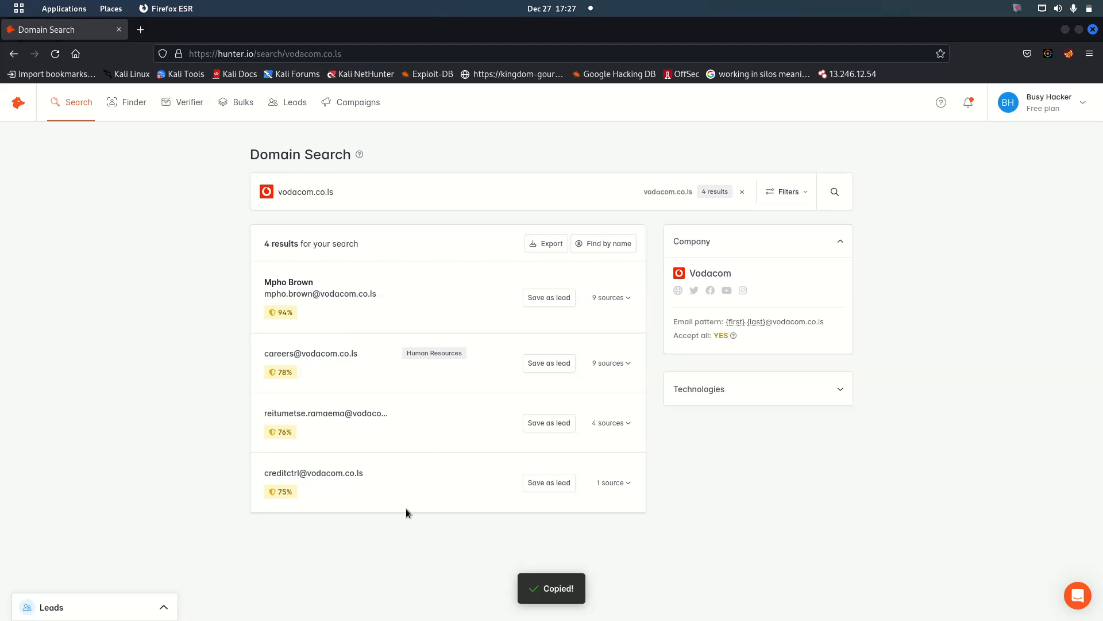
pyautogui.moveTo(260, 355)
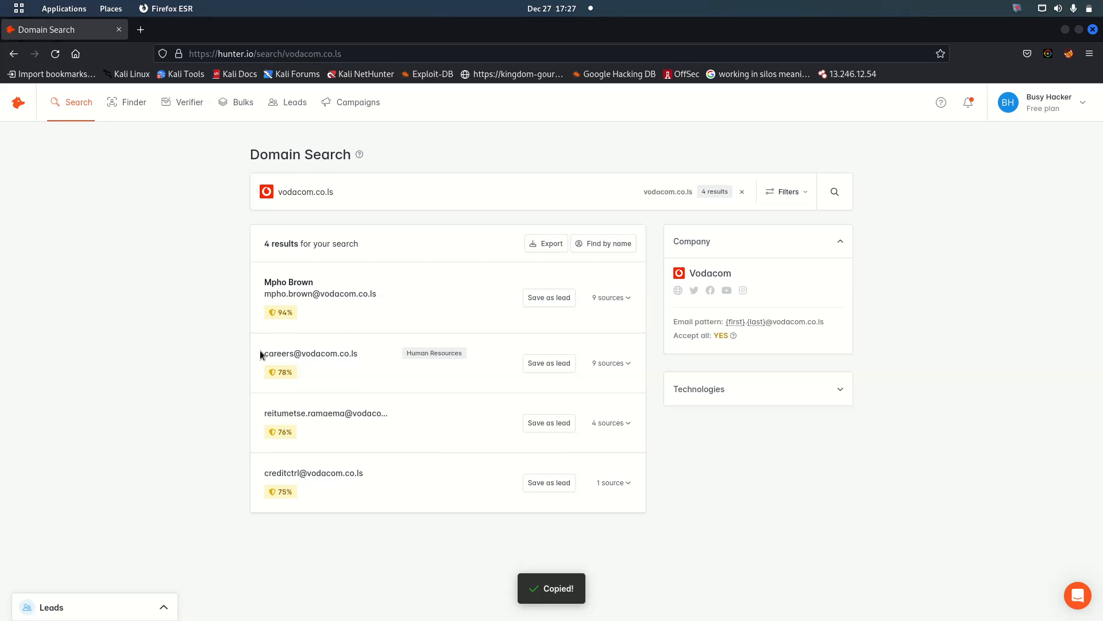
pyautogui.moveTo(393, 397)
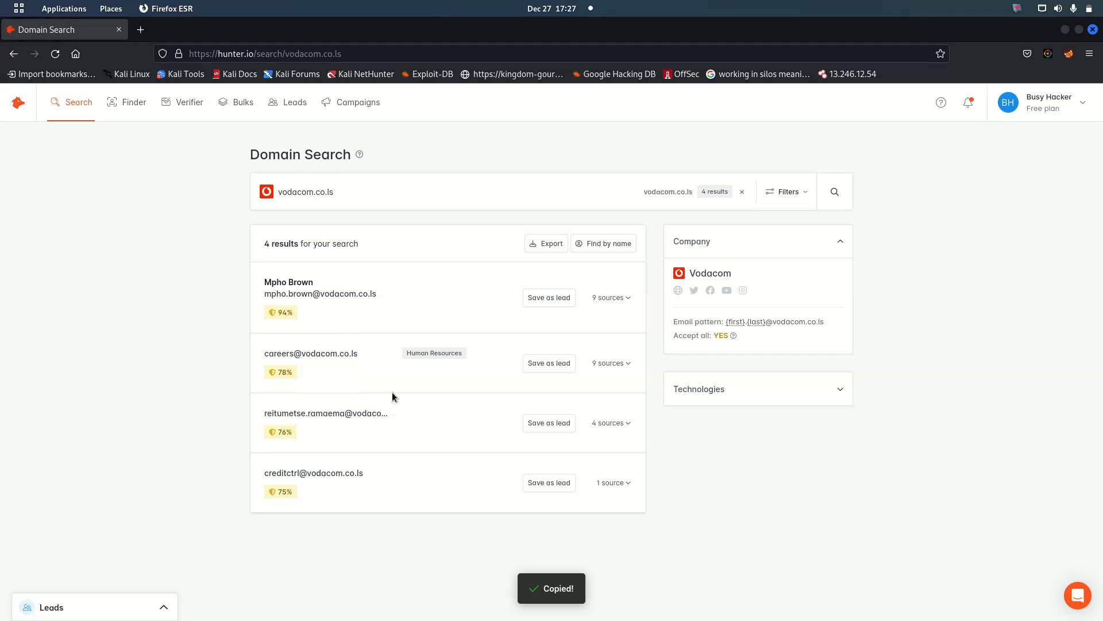
pyautogui.moveTo(364, 401)
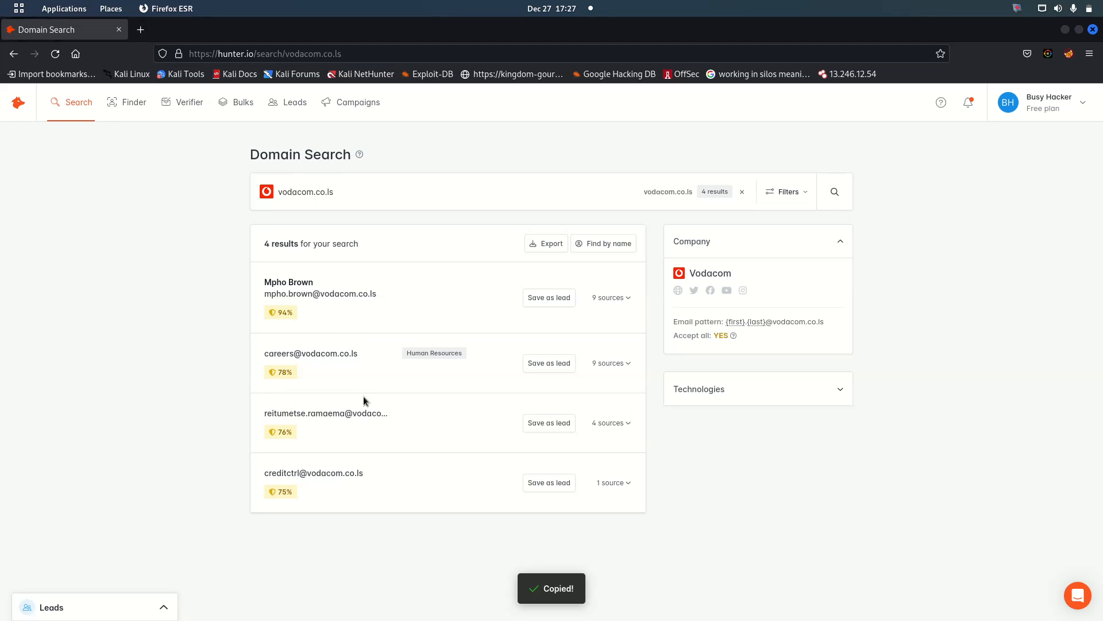
pyautogui.moveTo(319, 385)
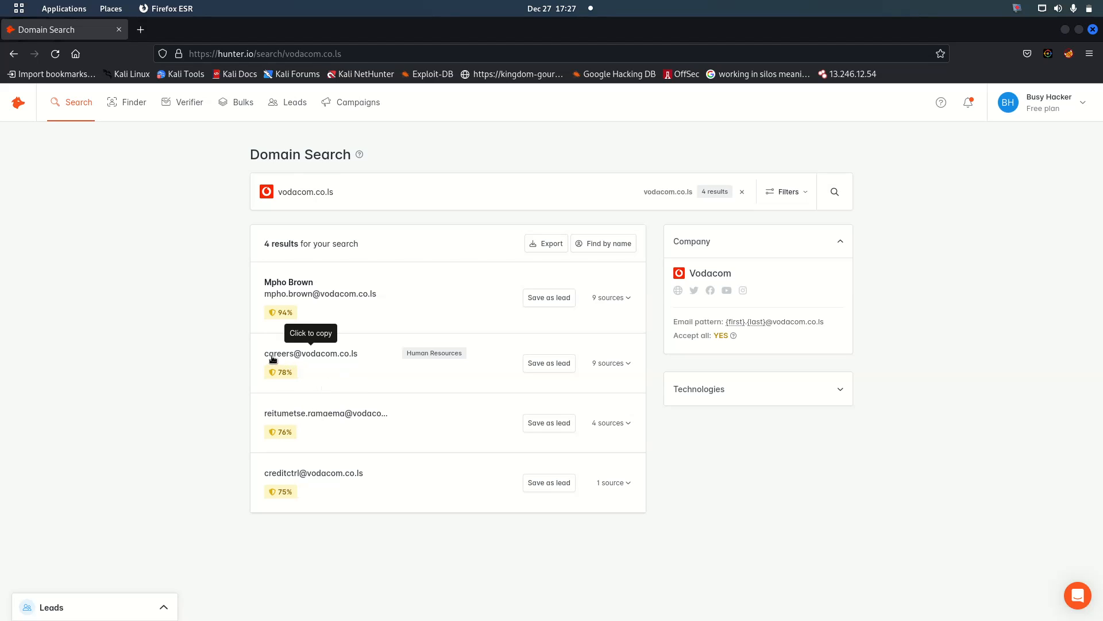
pyautogui.moveTo(310, 358)
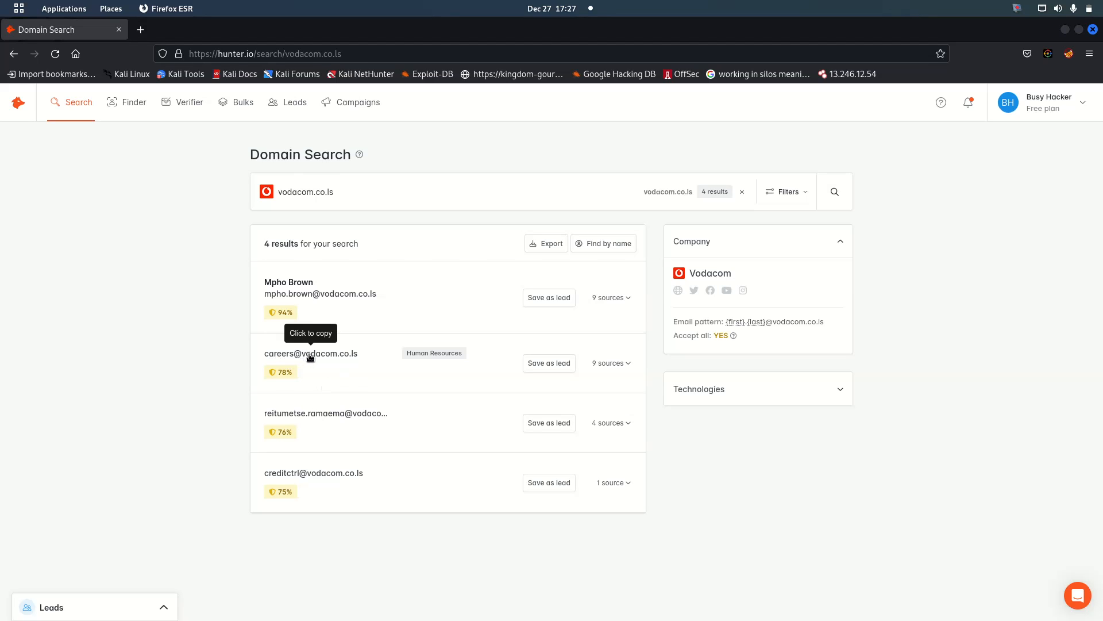
pyautogui.moveTo(277, 355)
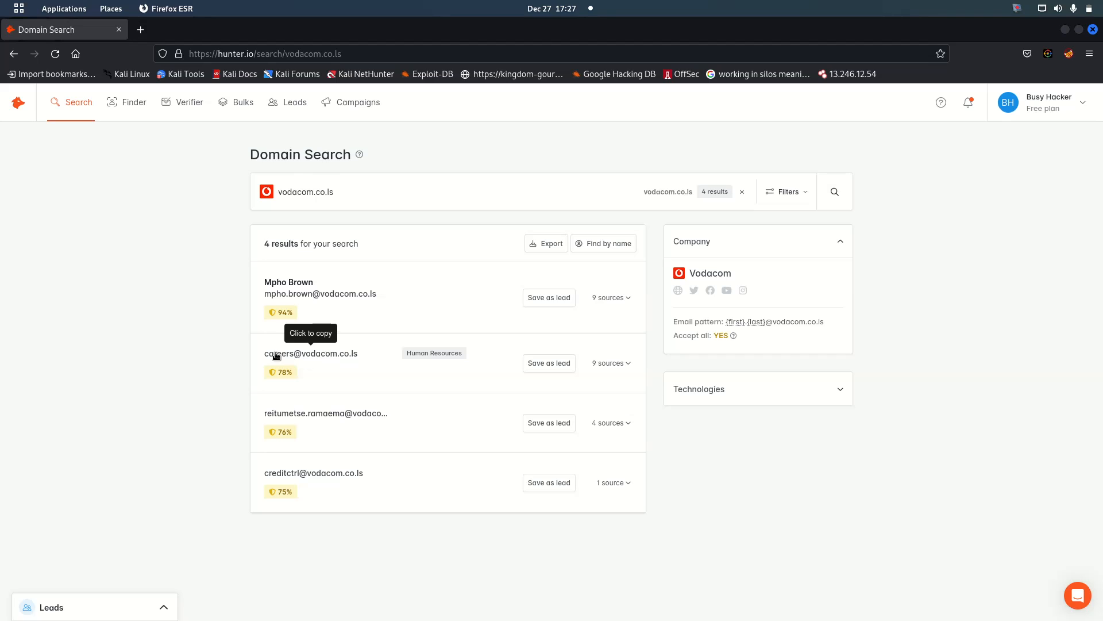
pyautogui.moveTo(366, 367)
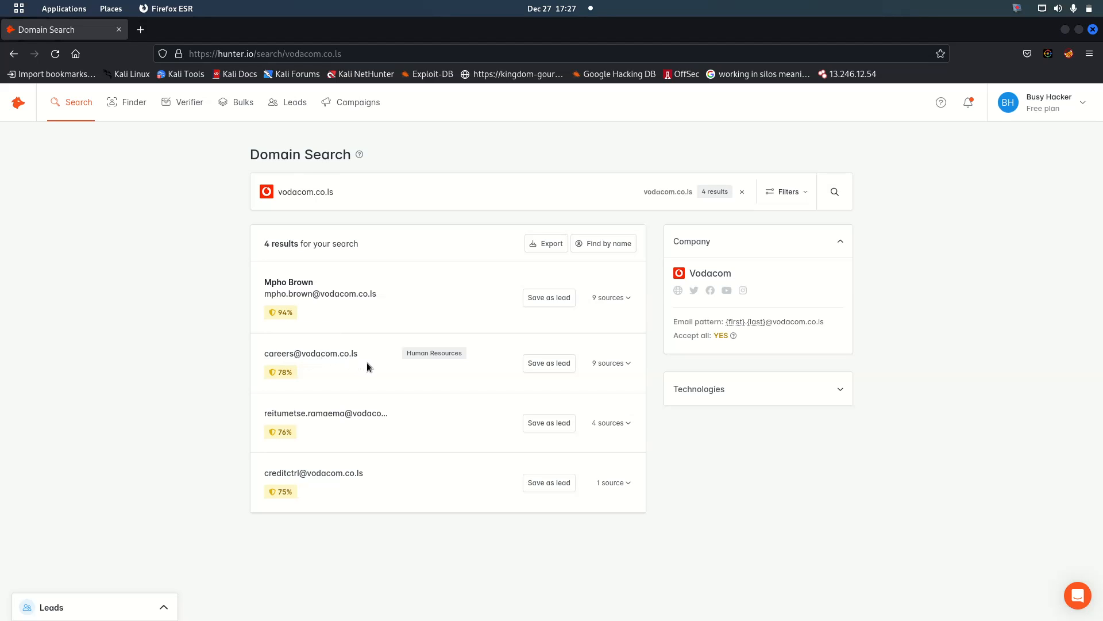
pyautogui.moveTo(667, 217)
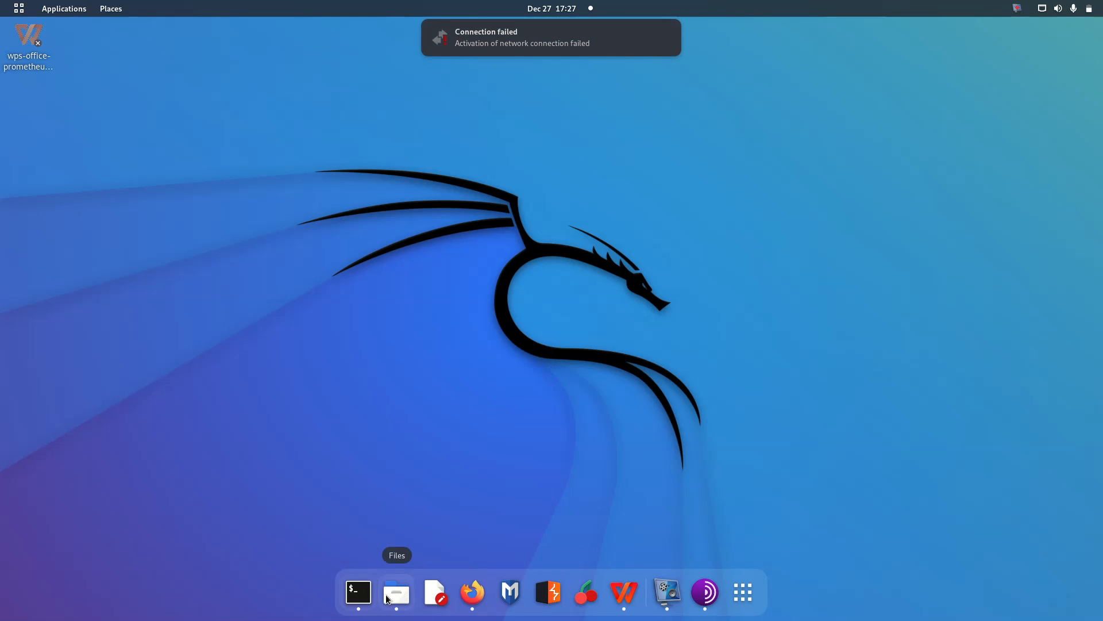
# - In Files, open a terminal inside the mosint folder from the right-click menu
pyautogui.click(395, 592)
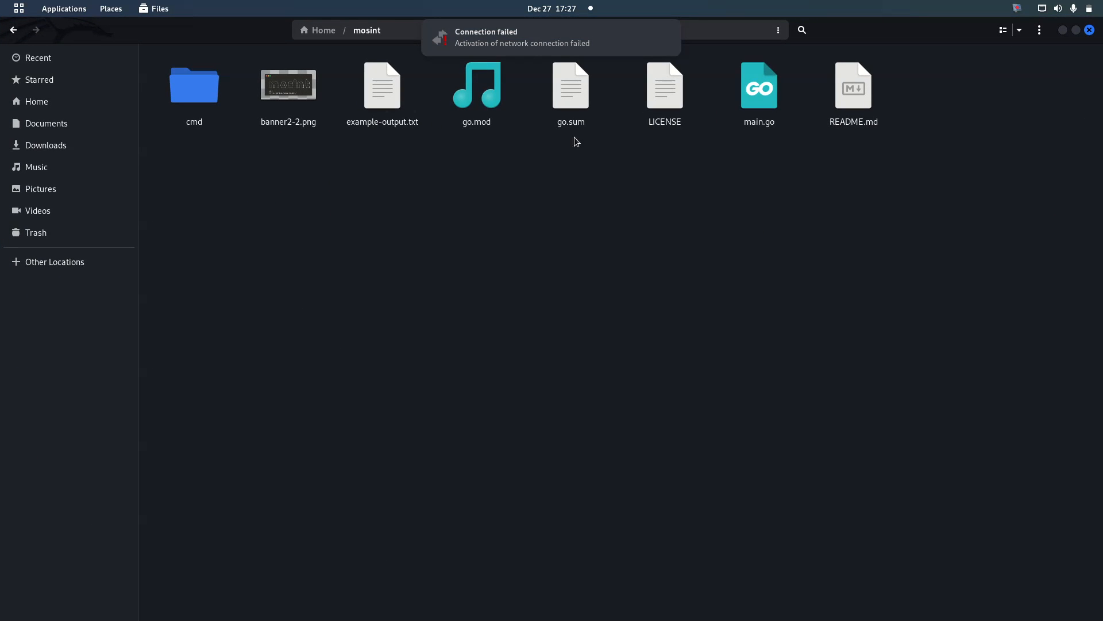
pyautogui.click(758, 91)
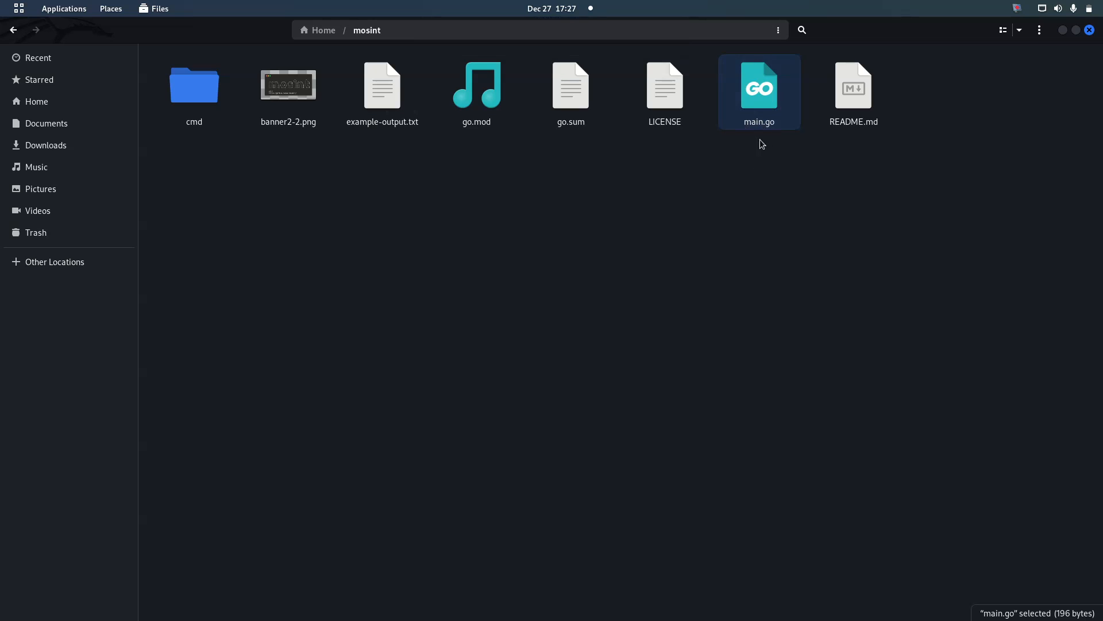
pyautogui.moveTo(711, 189)
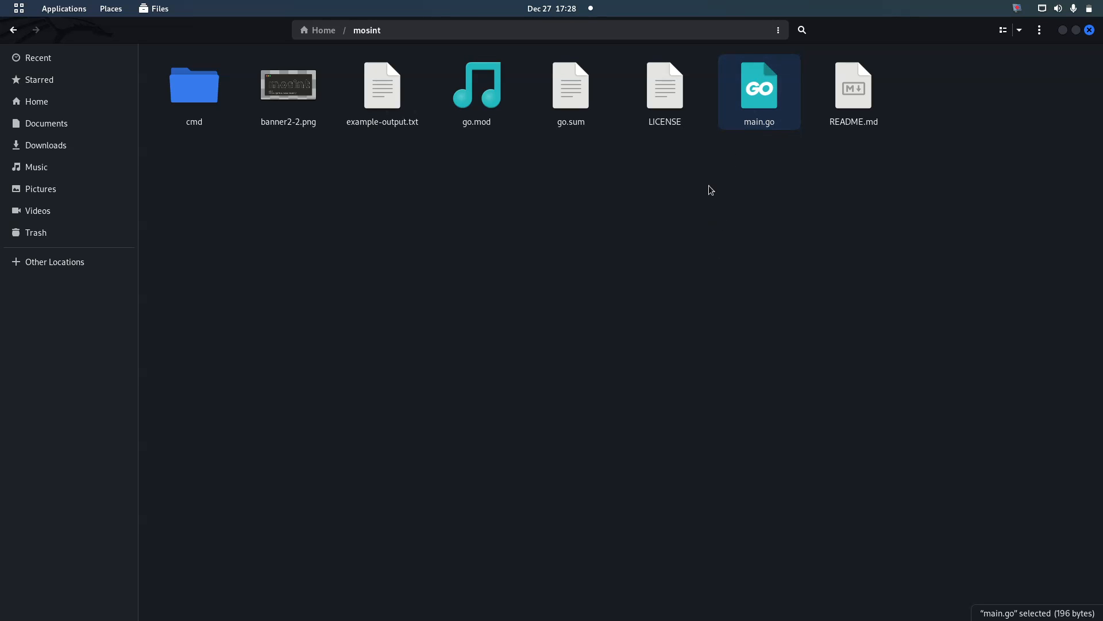
pyautogui.moveTo(749, 200)
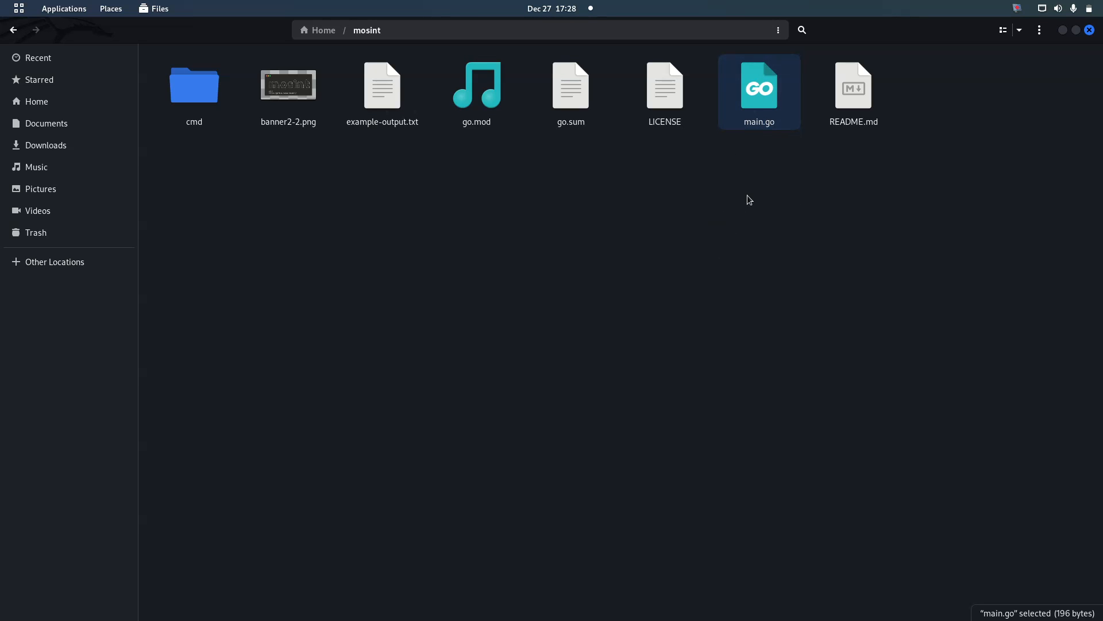
pyautogui.rightClick(749, 200)
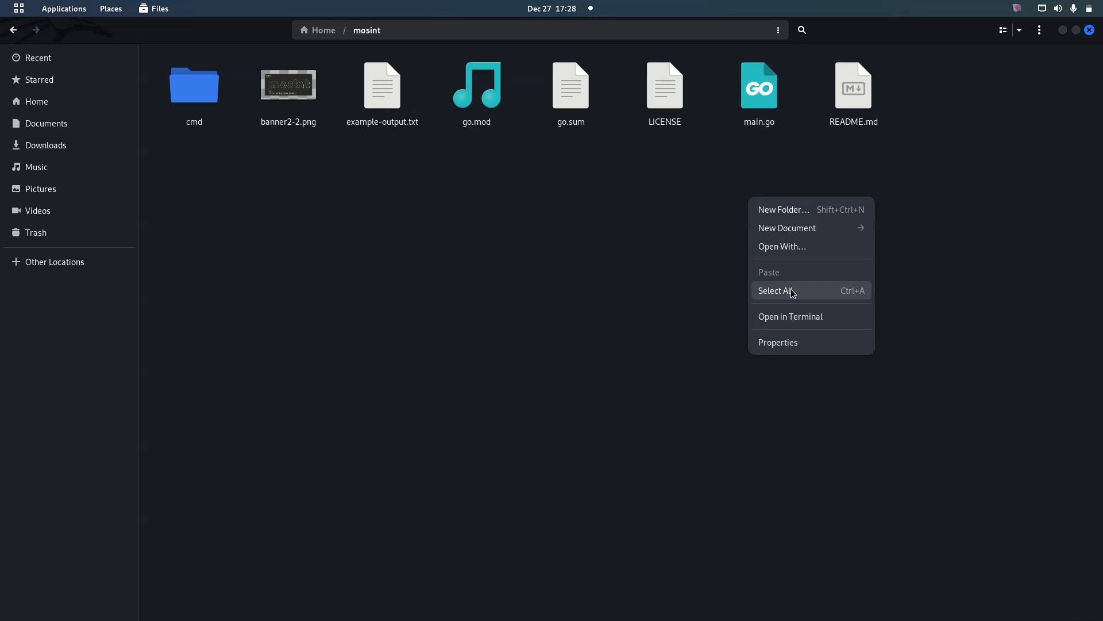
pyautogui.click(790, 316)
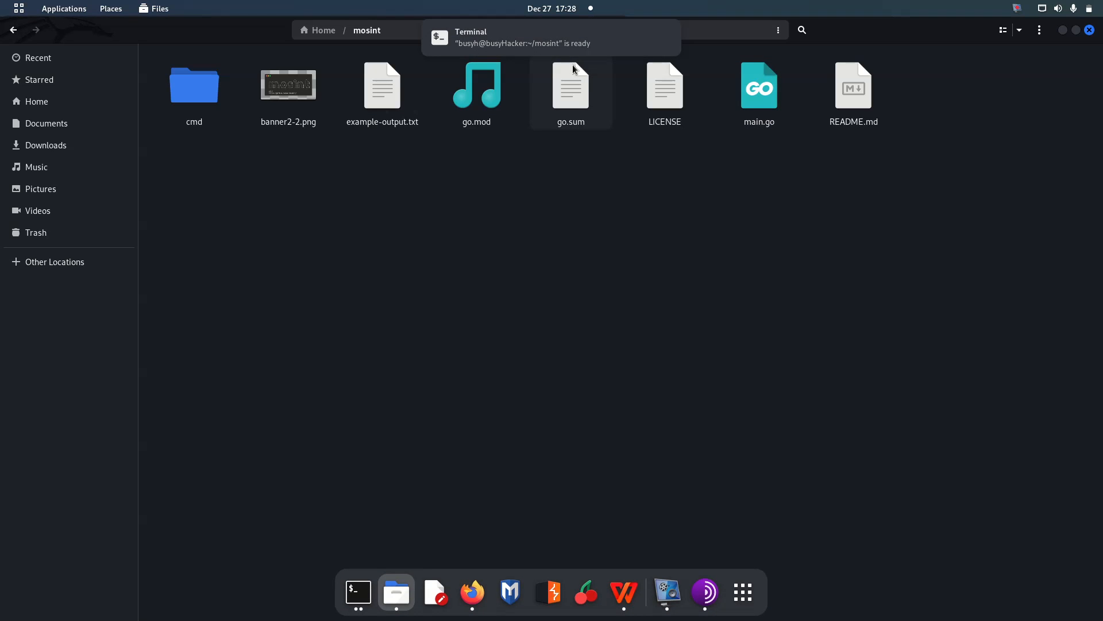
# - Run 'go run main.go' with the target email in the terminal
pyautogui.click(551, 38)
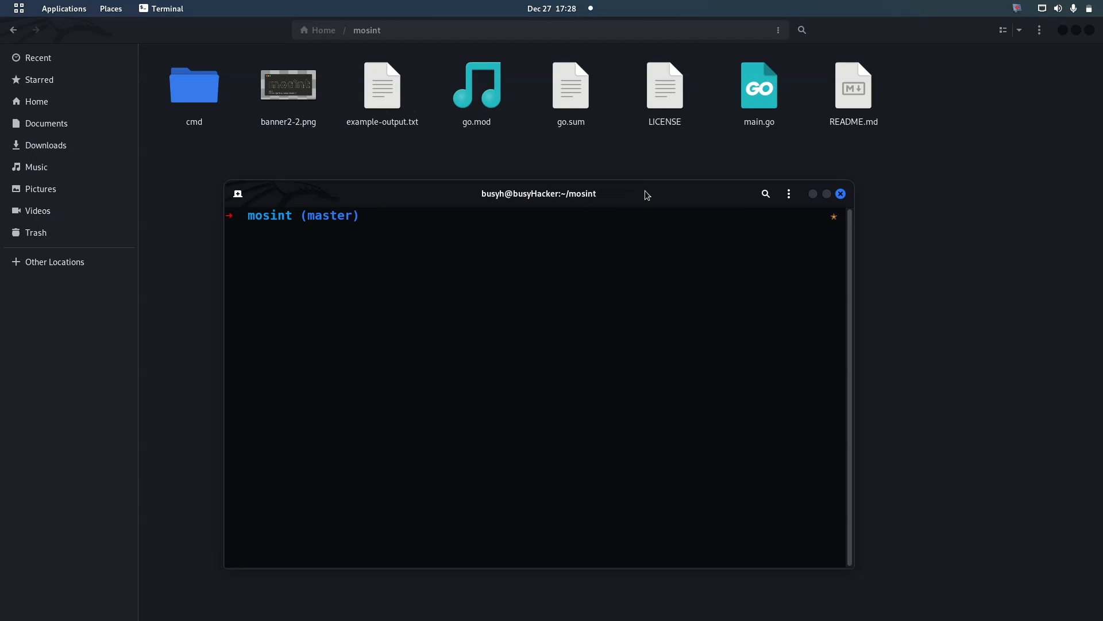
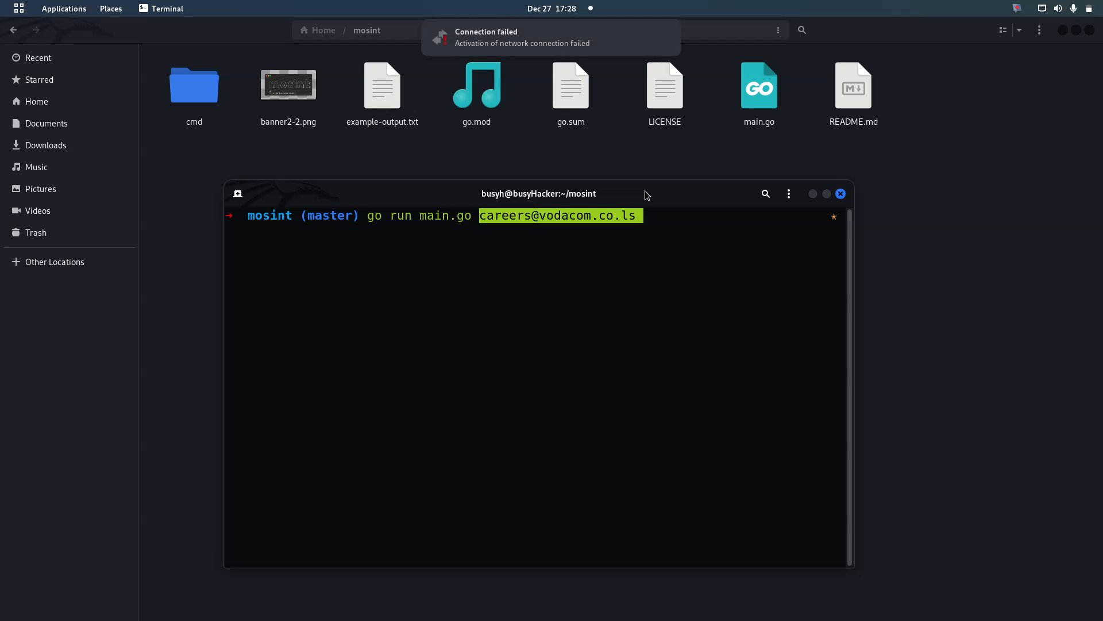
pyautogui.press('Return')
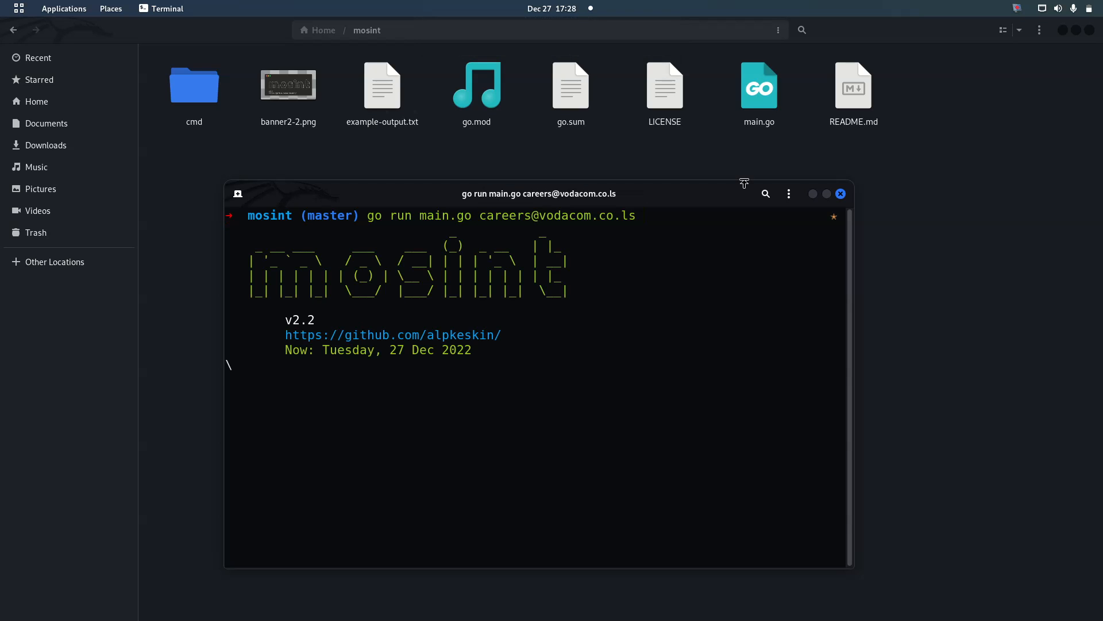
pyautogui.moveTo(726, 235)
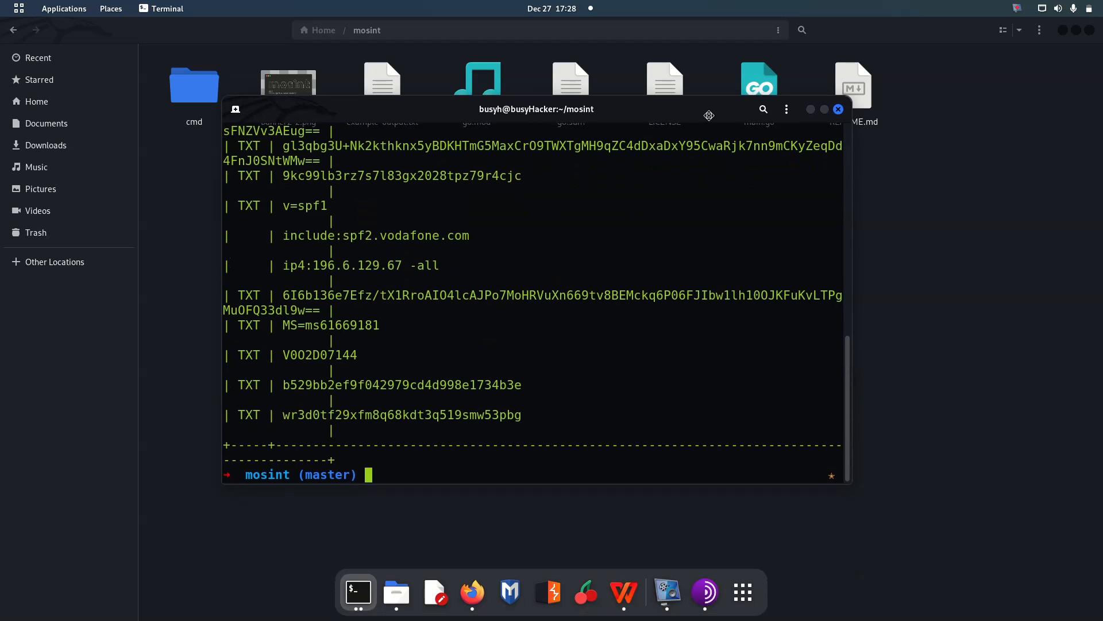
pyautogui.click(809, 109)
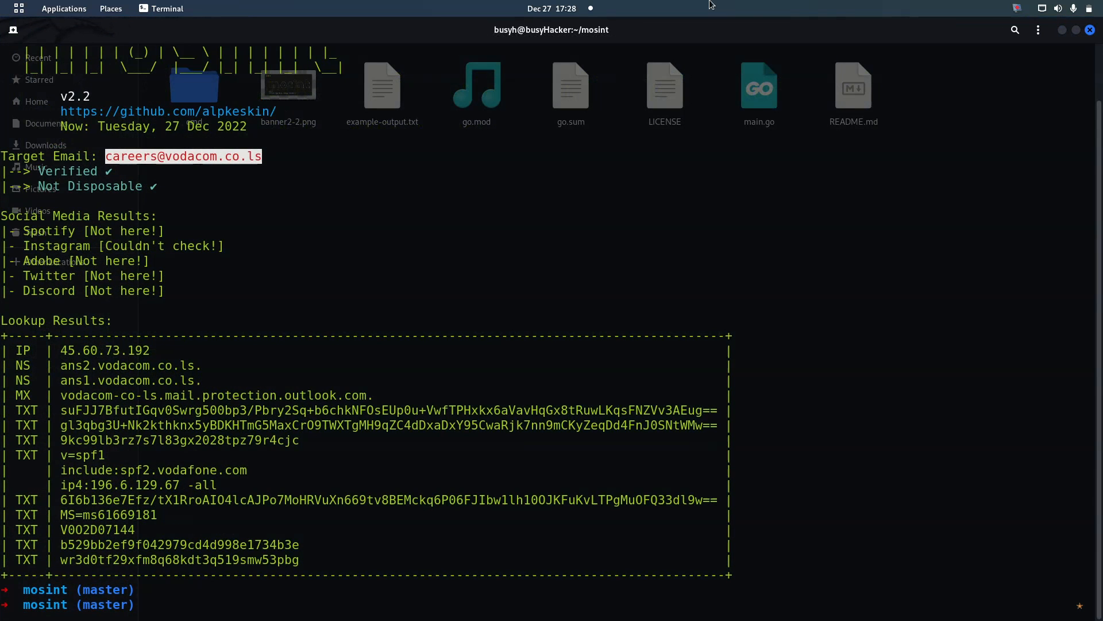
pyautogui.moveTo(80, 415)
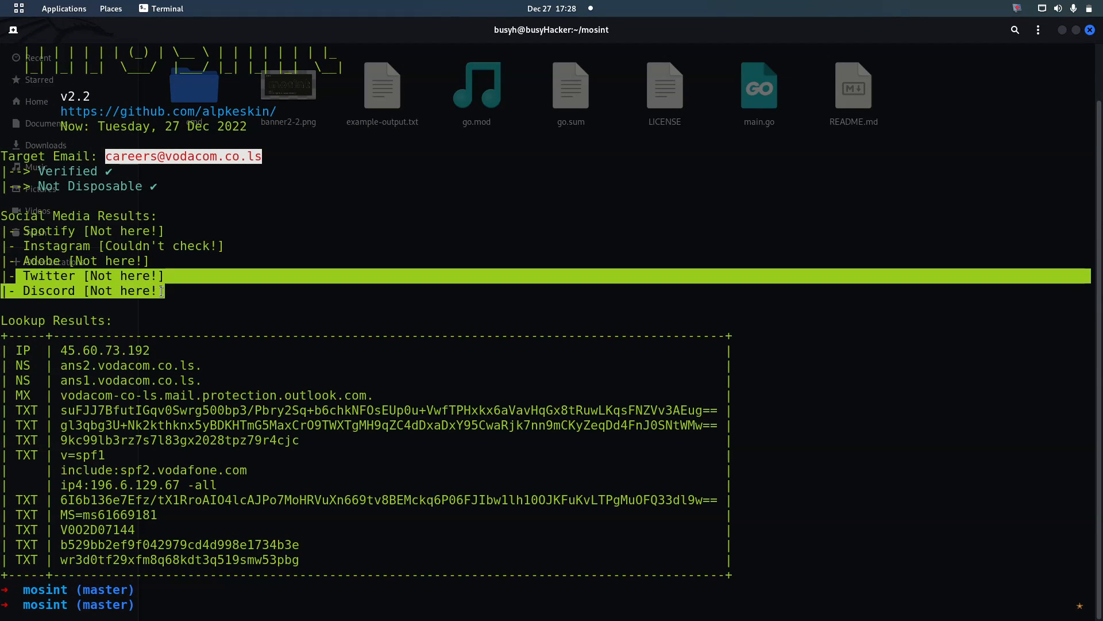
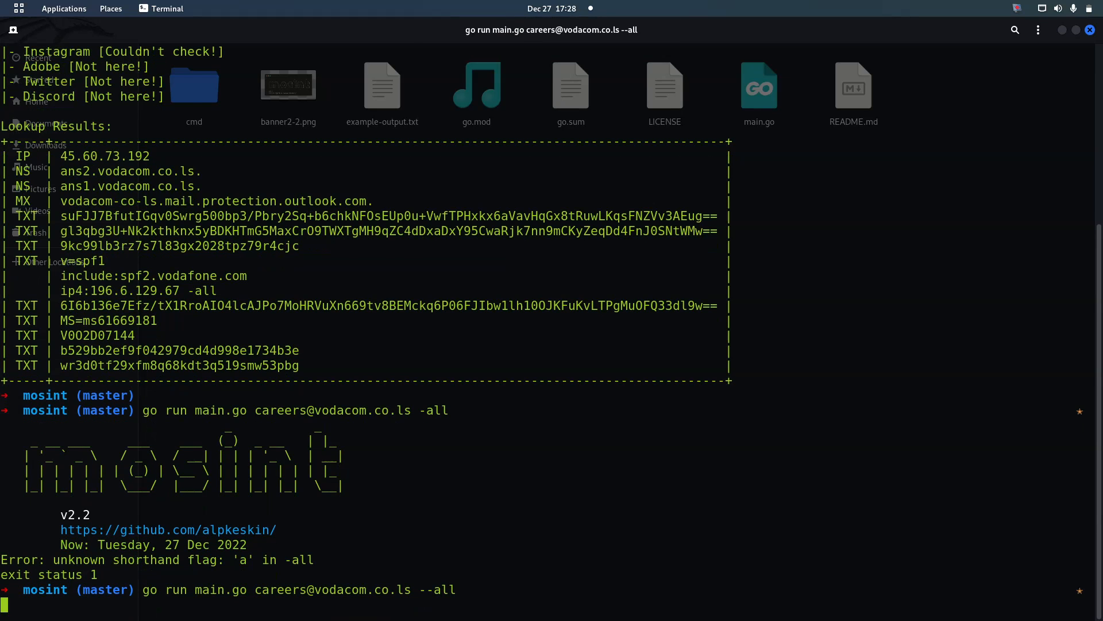
pyautogui.press('Return')
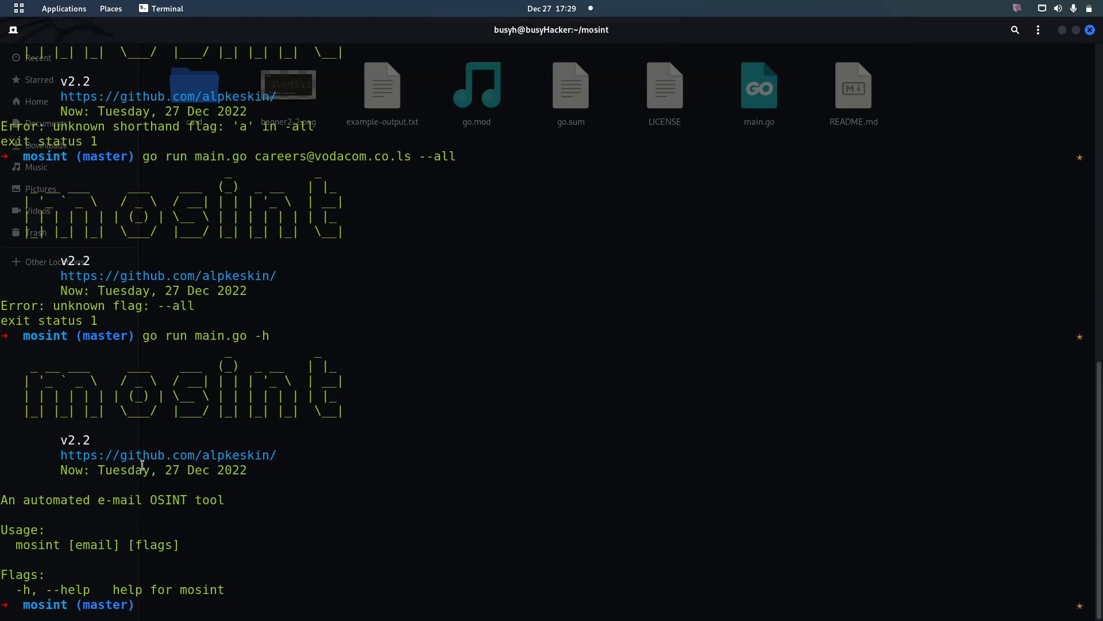
pyautogui.moveTo(194, 341)
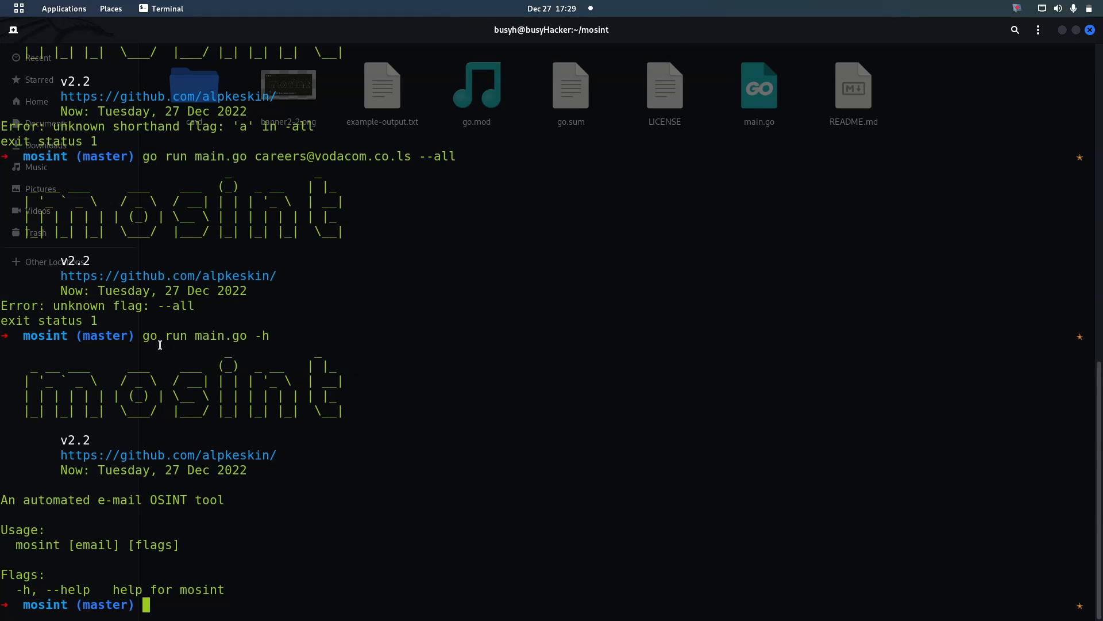
pyautogui.moveTo(165, 540)
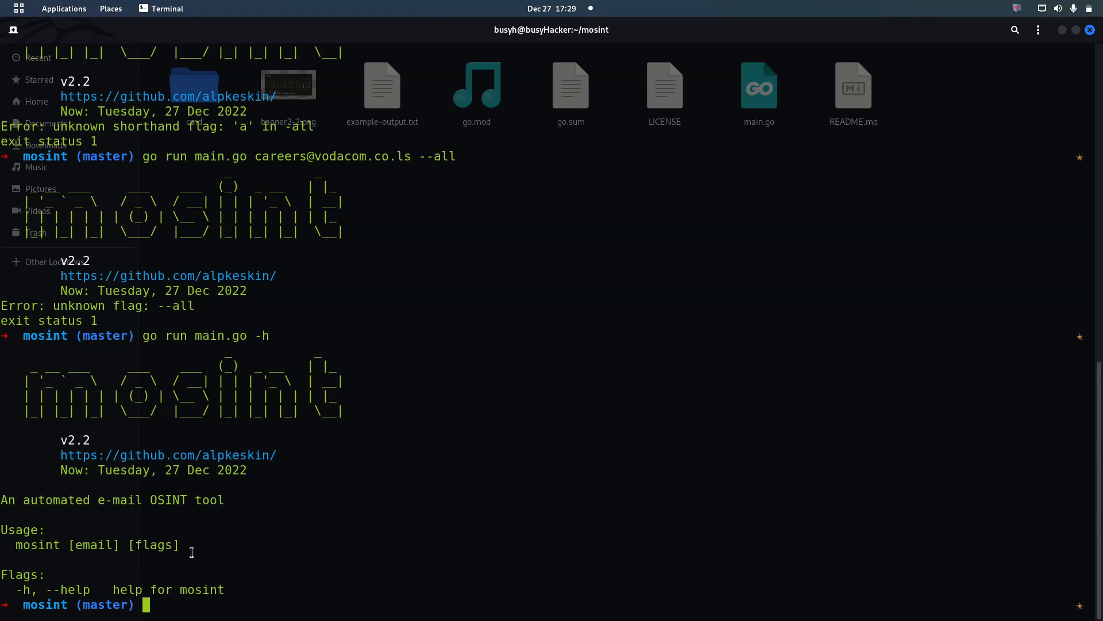
# - Run 'go run main.go --help' and type the same command again
pyautogui.write('go run main.go --')
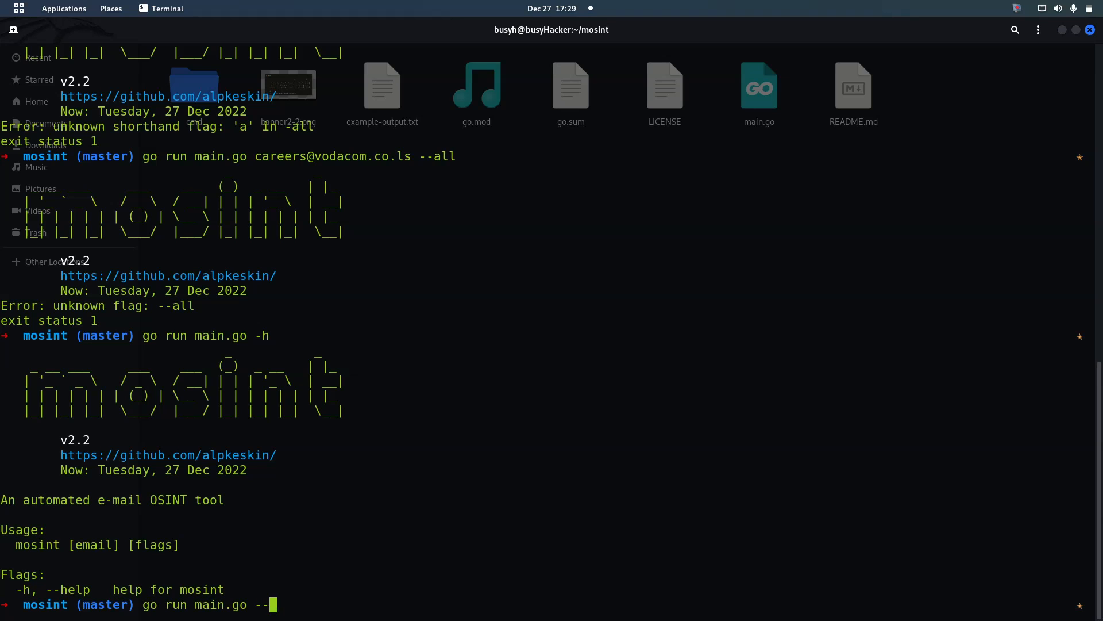
pyautogui.write('help')
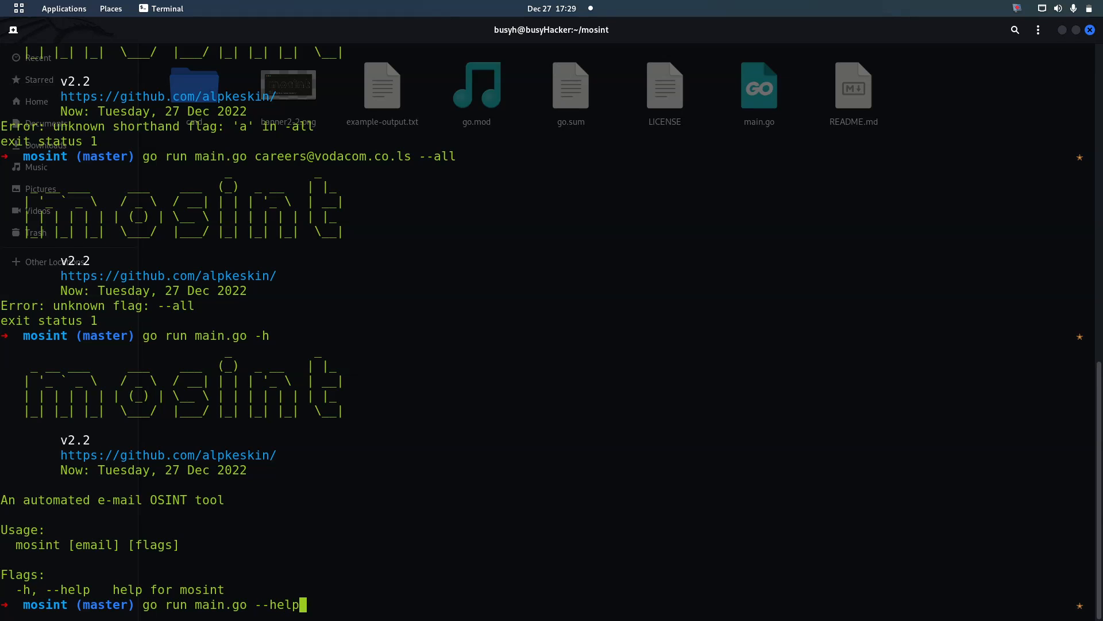
pyautogui.press('Return')
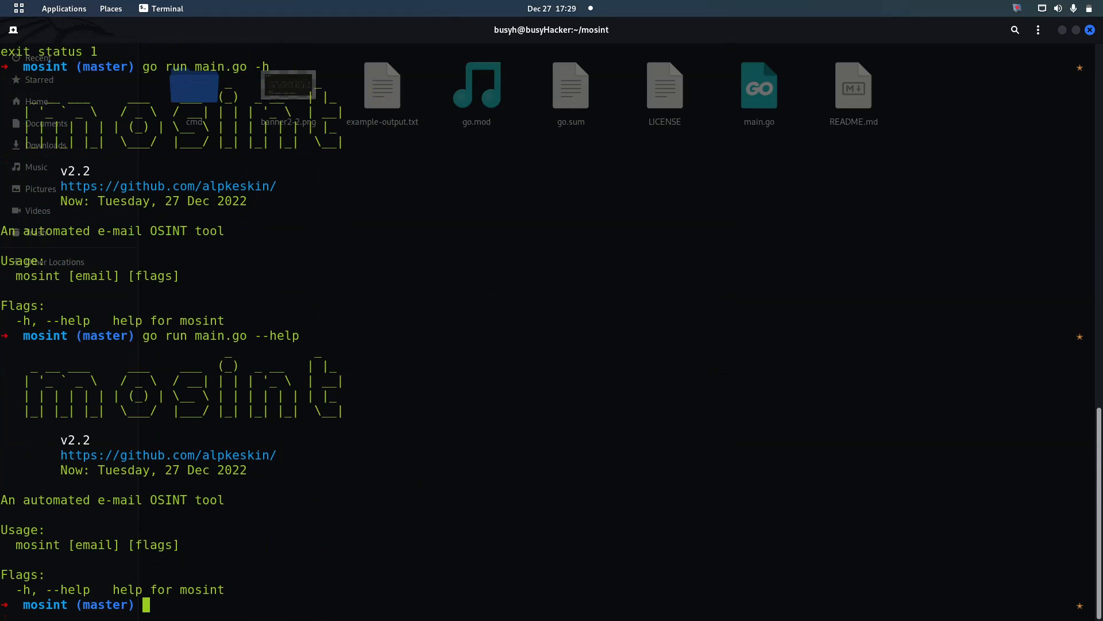
pyautogui.write('go run main.go --help')
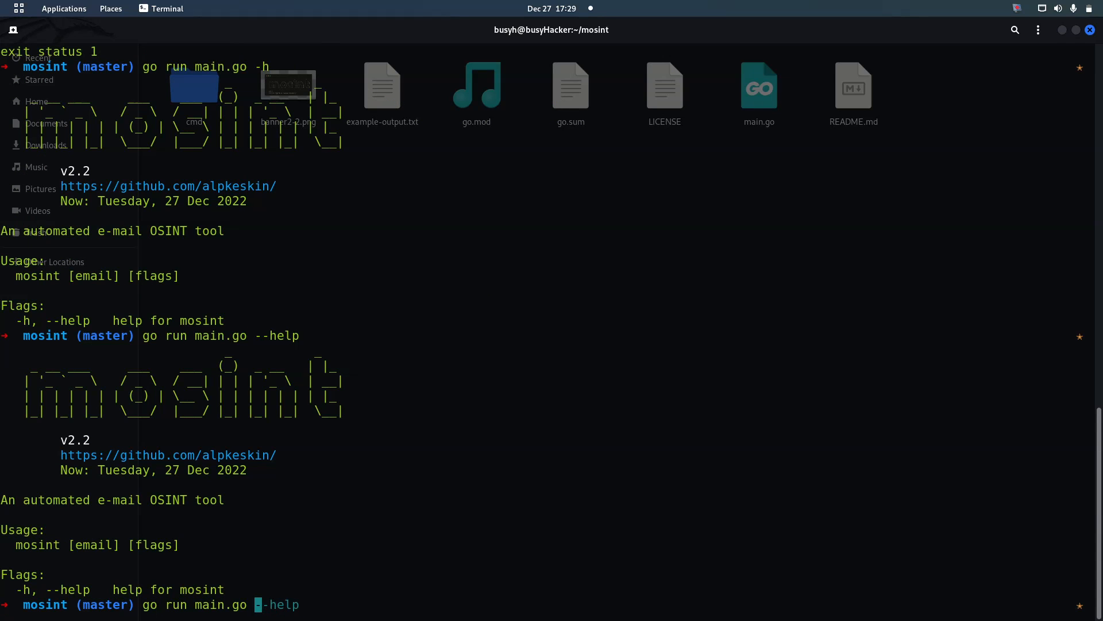
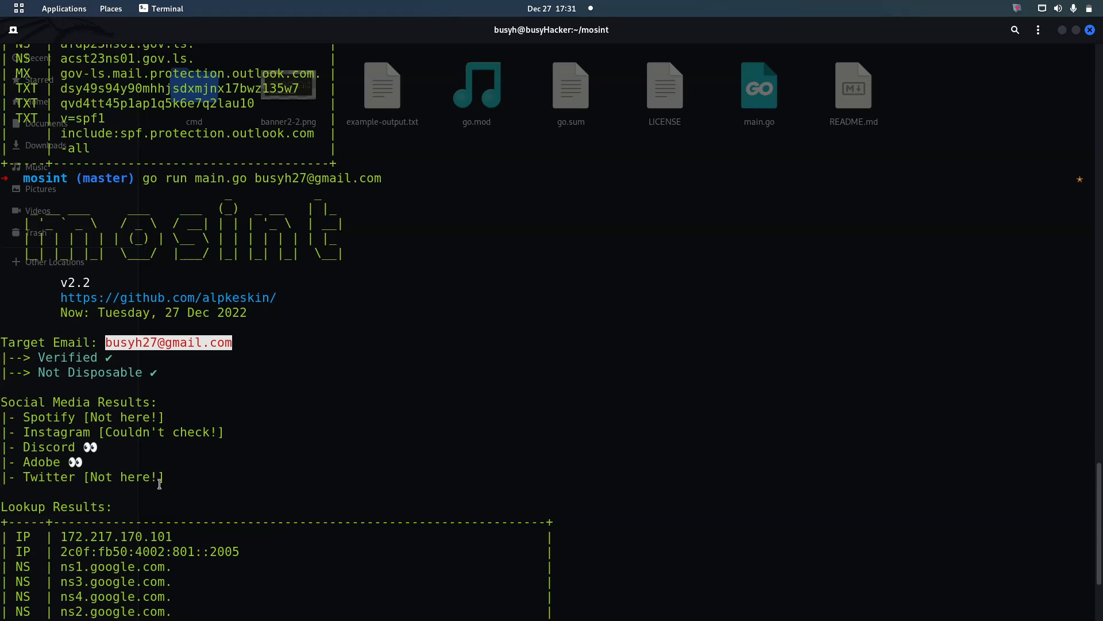
pyautogui.scroll(-3)
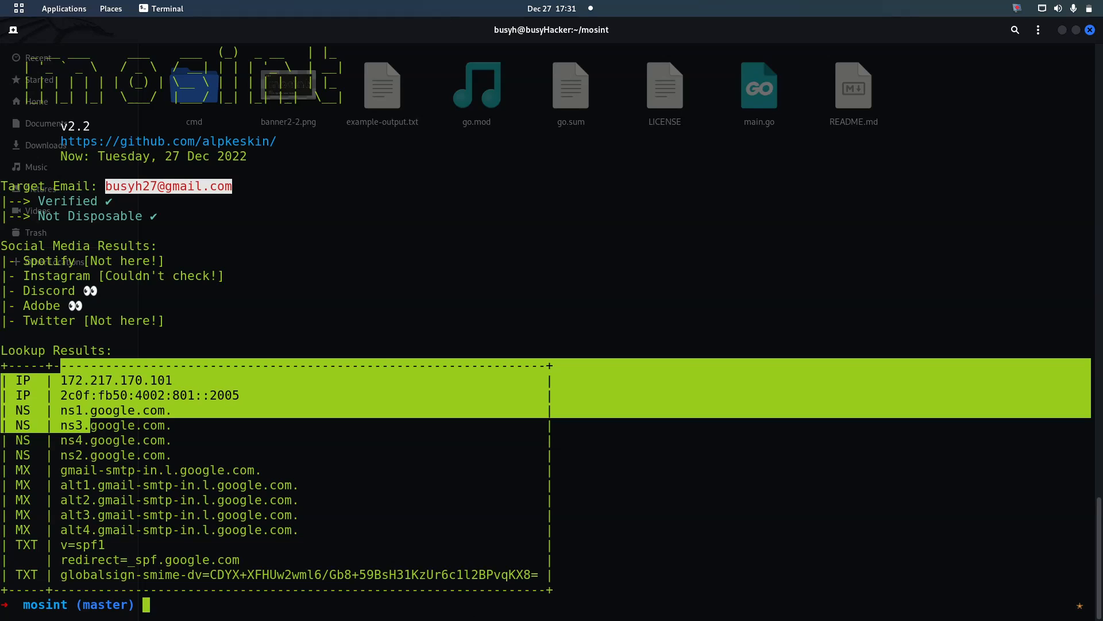
pyautogui.moveTo(473, 592)
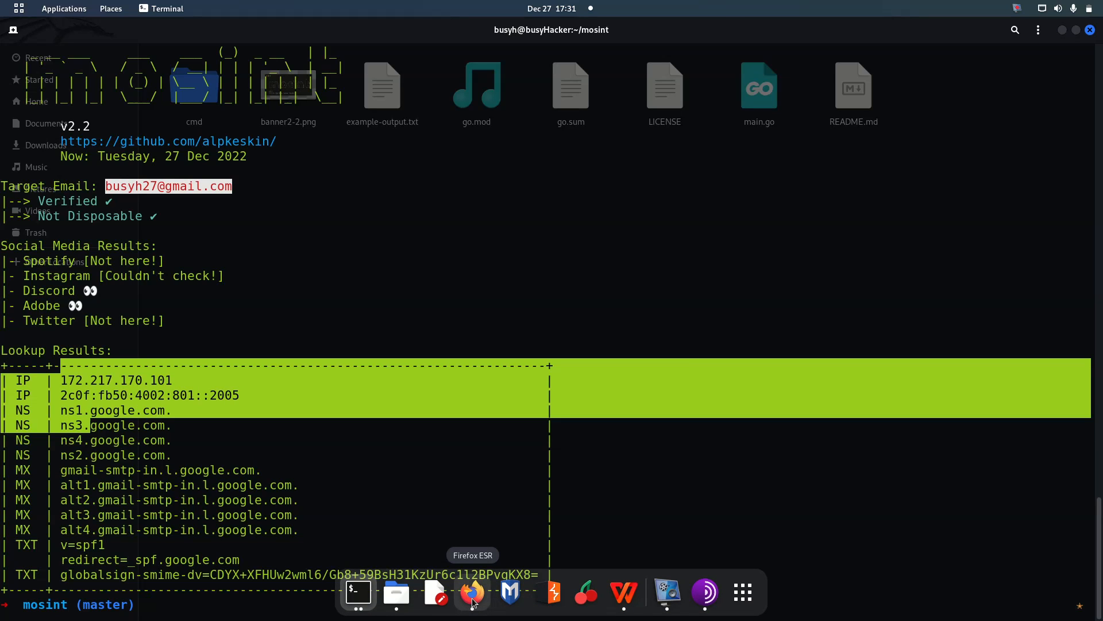
pyautogui.moveTo(667, 591)
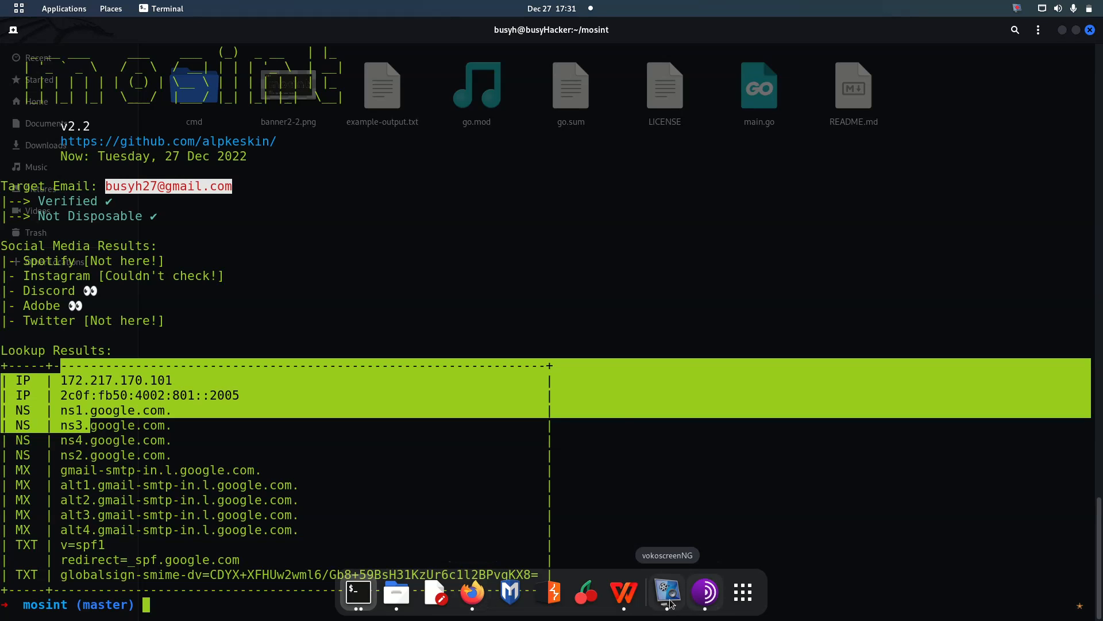